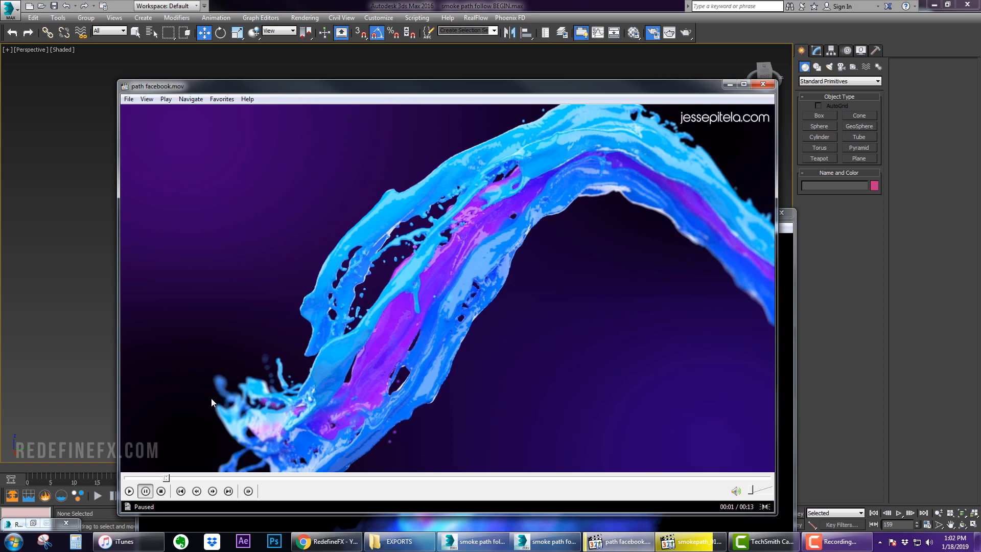
# Play the liquid reference clip 'path facebook.mov', then bring up the RedefineFX channel page in Chrome
pyautogui.click(129, 491)
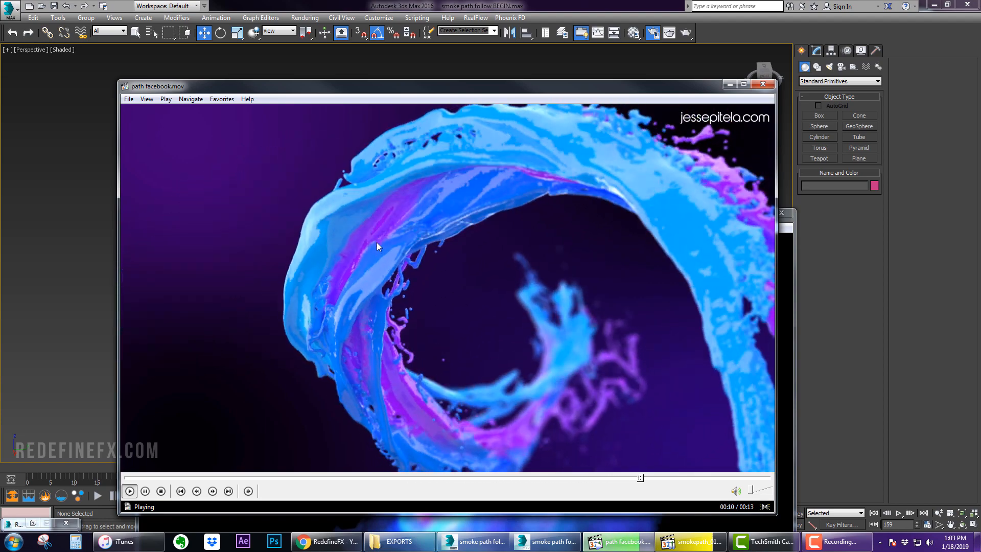
pyautogui.click(325, 541)
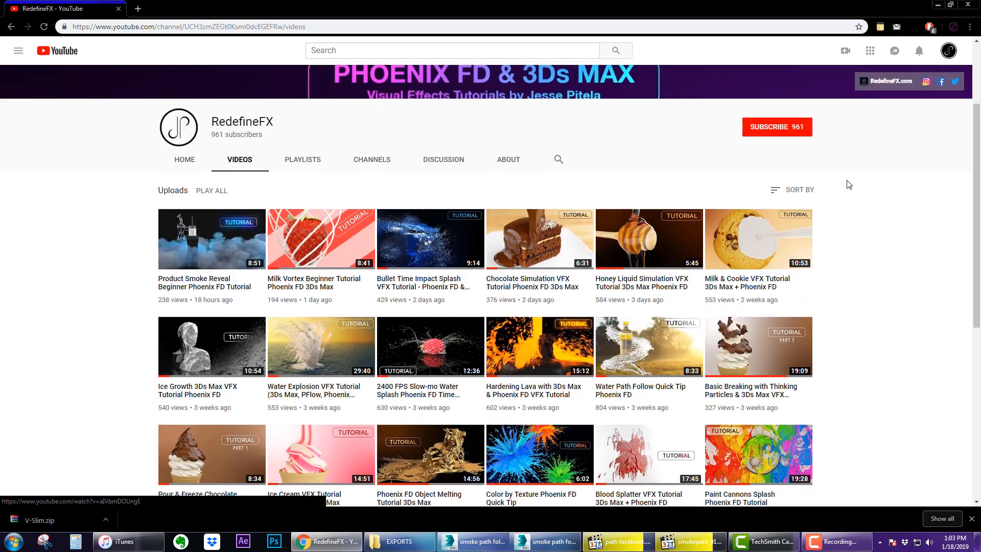
pyautogui.scroll(-3)
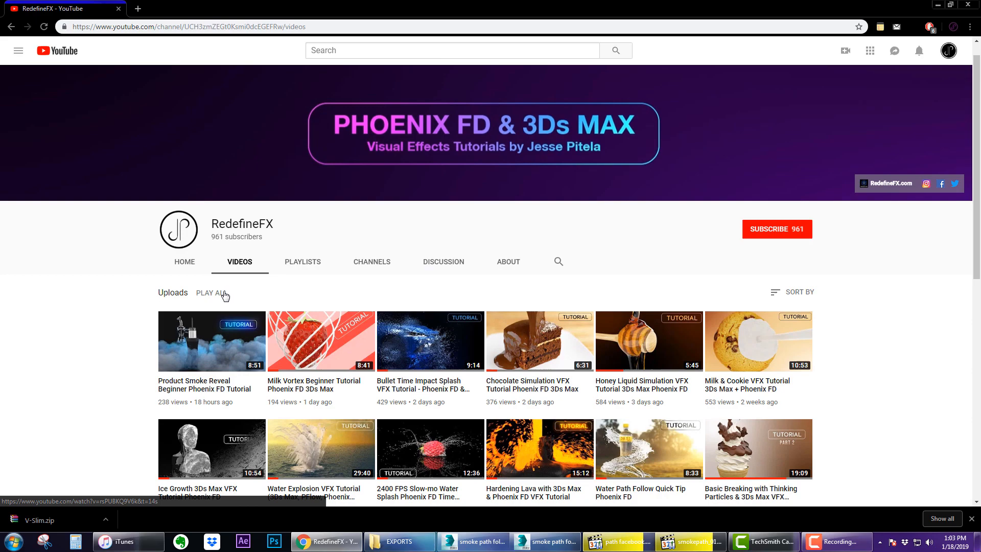
pyautogui.scroll(-3)
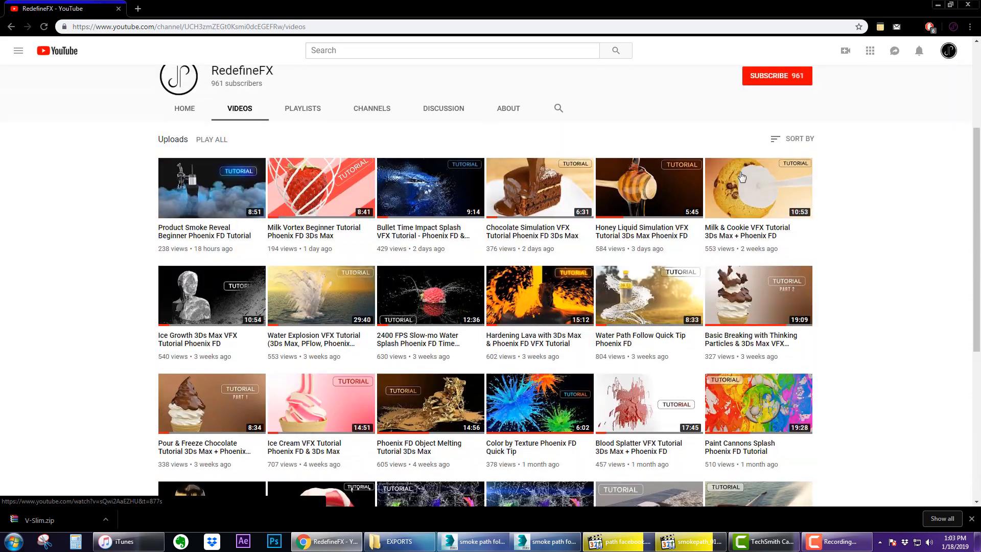
pyautogui.scroll(-3)
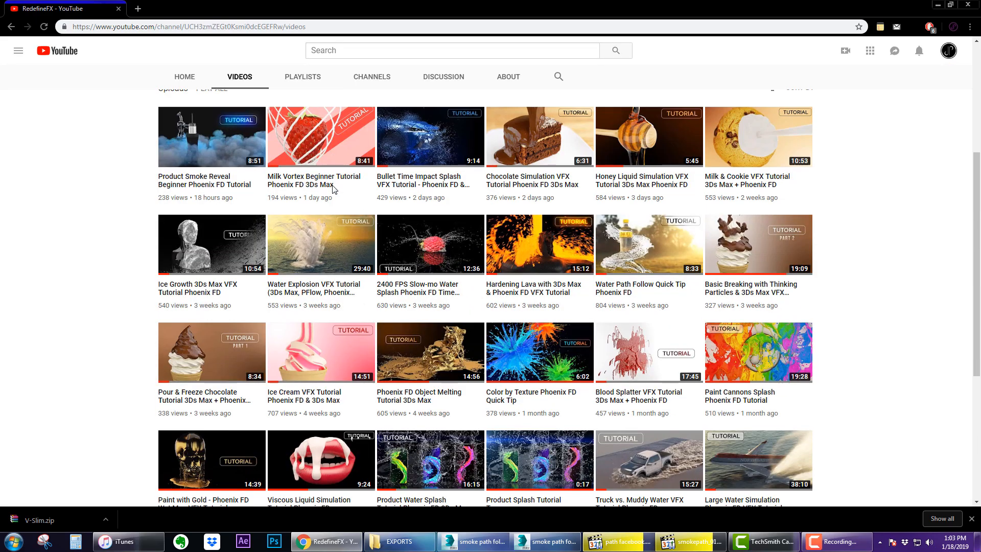
pyautogui.scroll(-3)
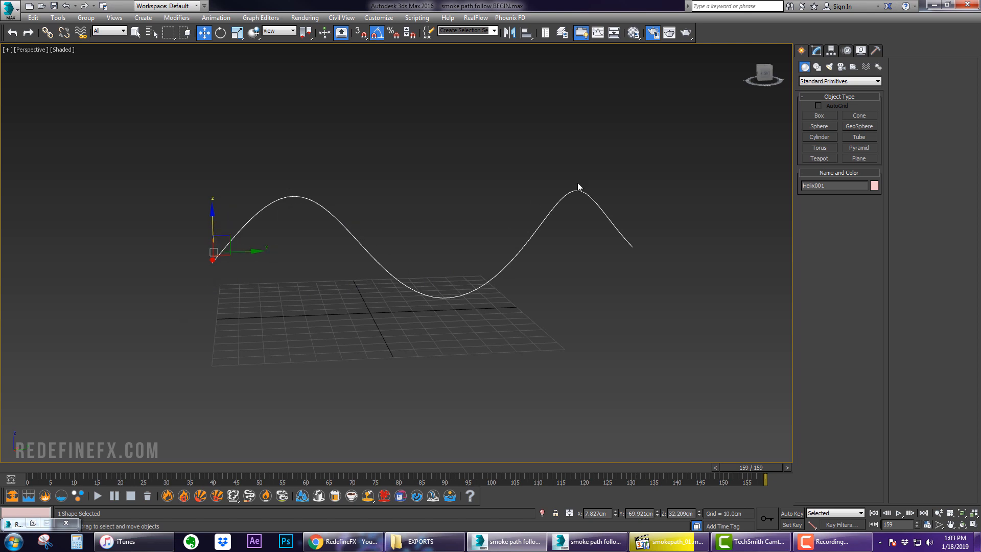
# Demo and remove a Helix shape, then confirm Metric Centimeters in Units Setup
pyautogui.click(817, 67)
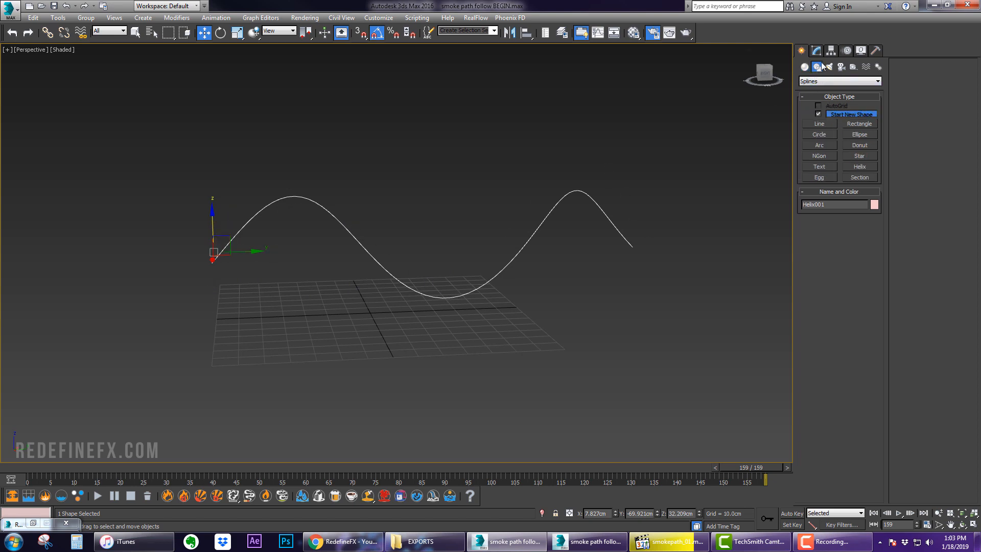
pyautogui.click(859, 167)
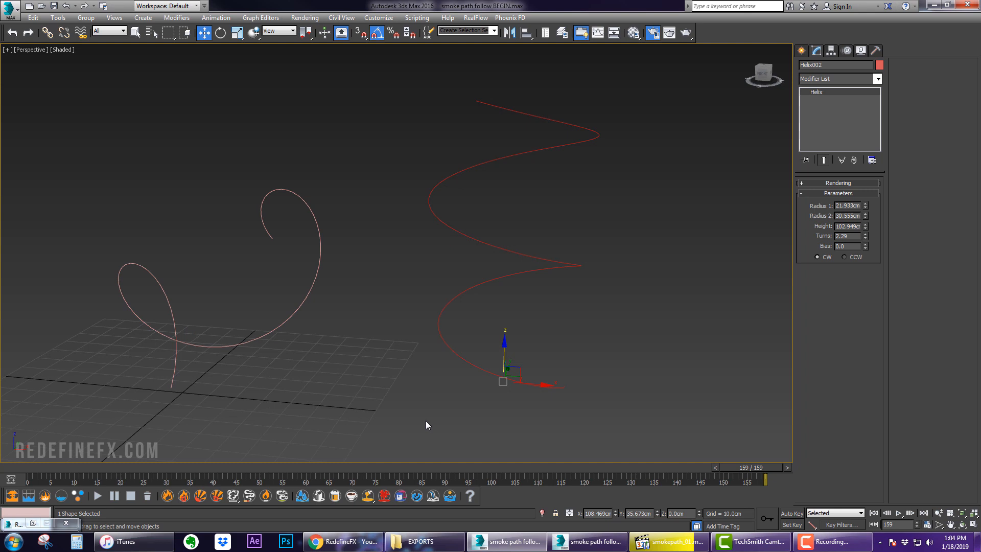
pyautogui.click(378, 17)
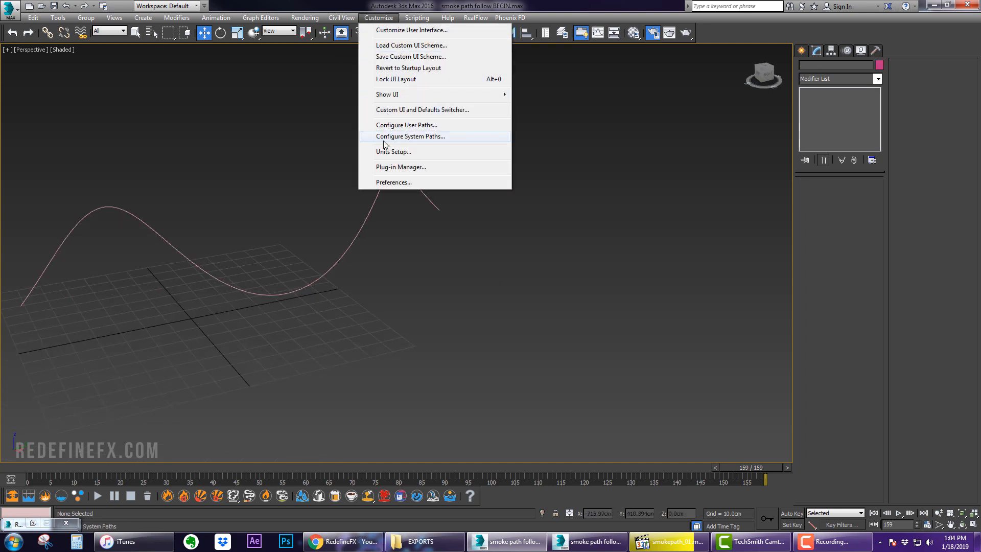
pyautogui.click(393, 151)
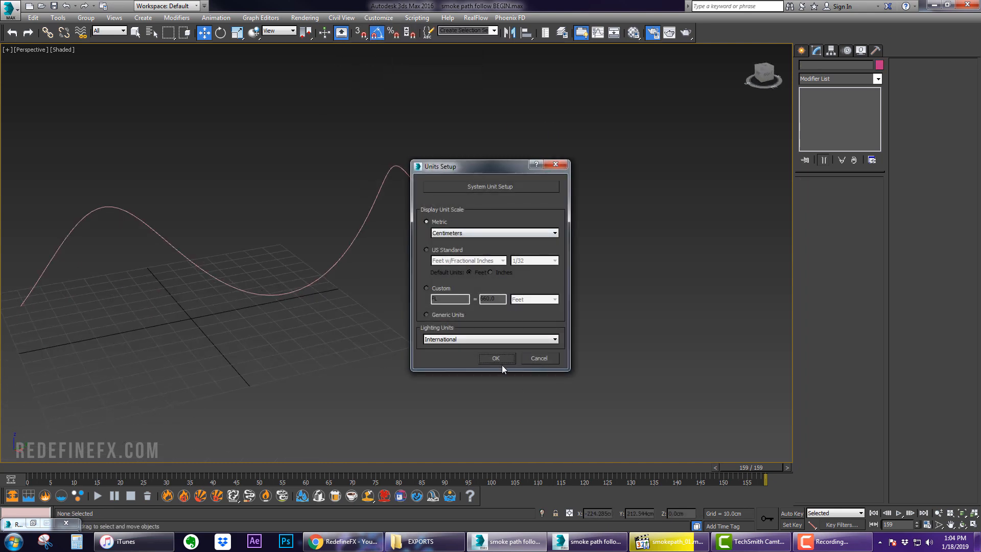
pyautogui.click(496, 358)
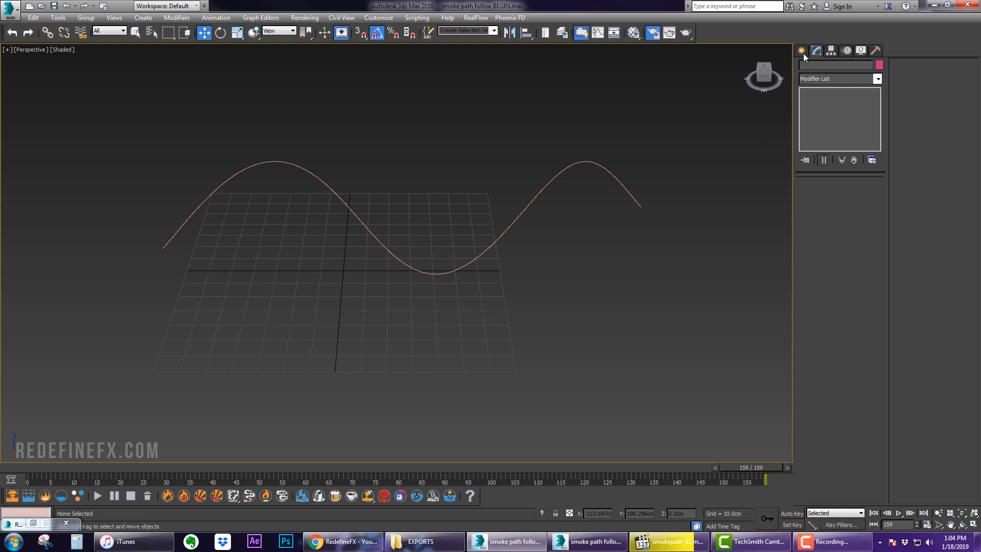
# Drag out a Phoenix FD FireSmokeSim grid box enclosing the helix path
pyautogui.click(801, 50)
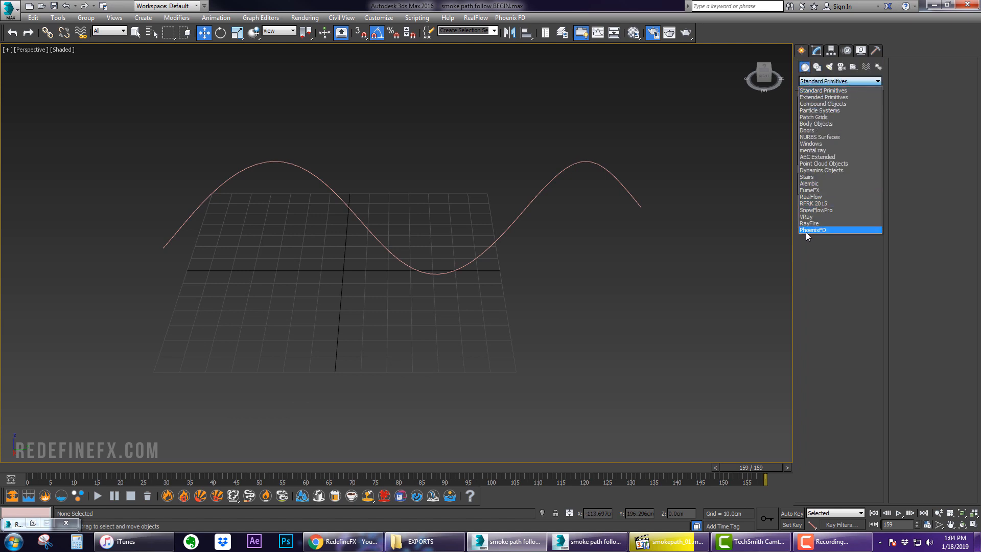
pyautogui.click(813, 229)
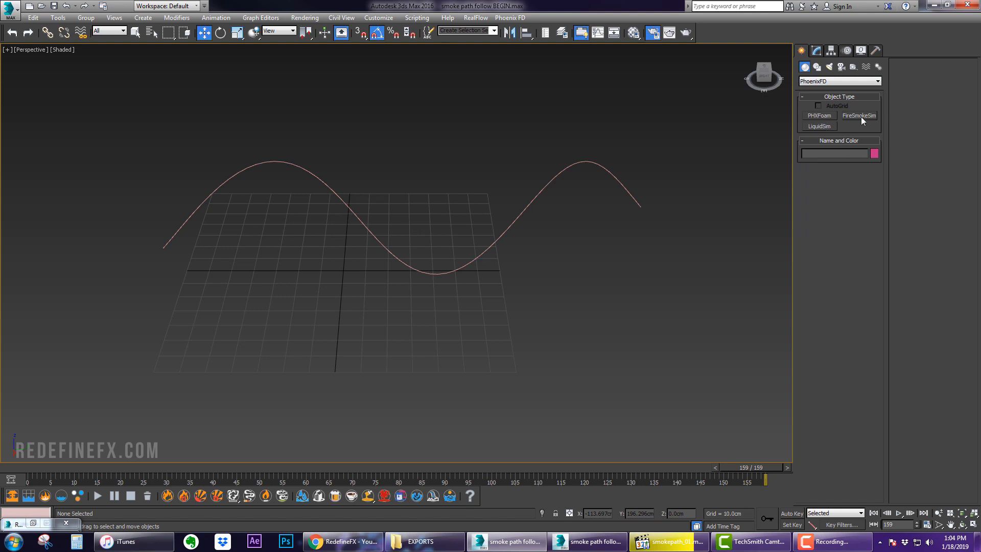
pyautogui.click(859, 115)
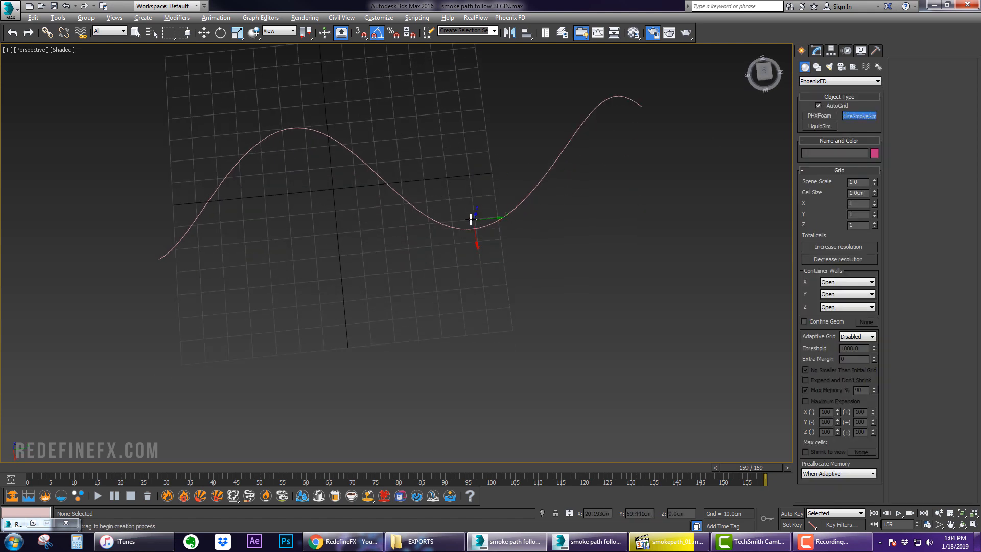
pyautogui.moveTo(476, 217); pyautogui.dragTo(606, 282)
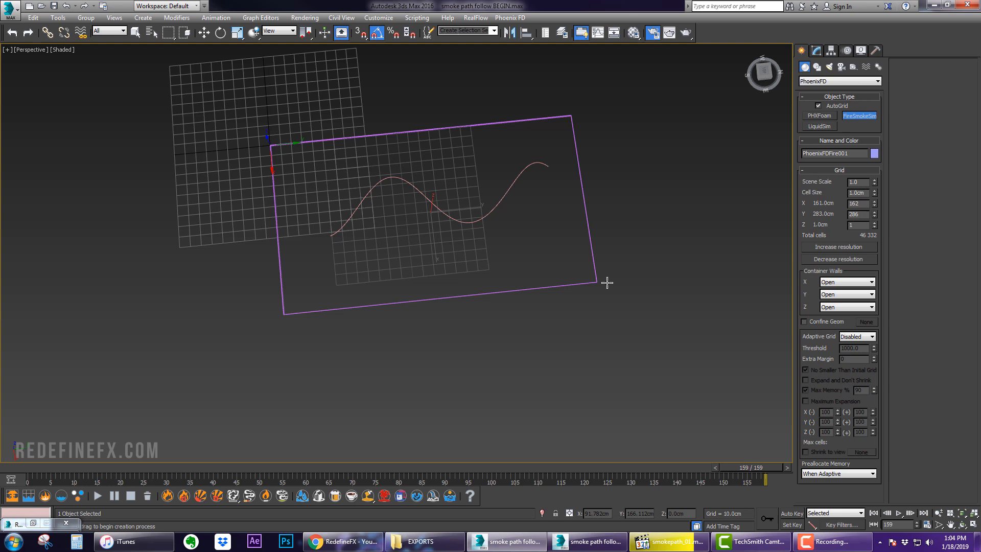
pyautogui.moveTo(608, 282); pyautogui.dragTo(584, 171)
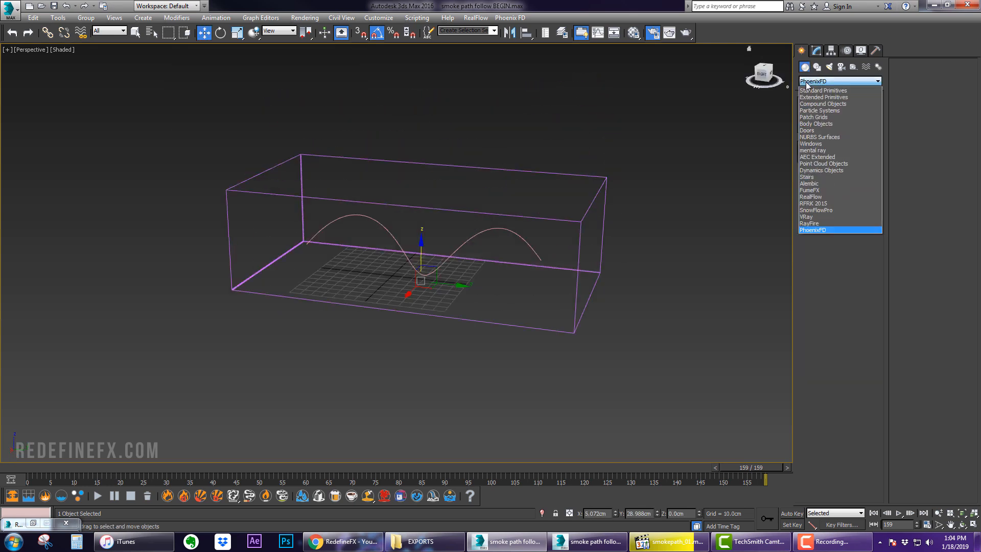
pyautogui.click(823, 90)
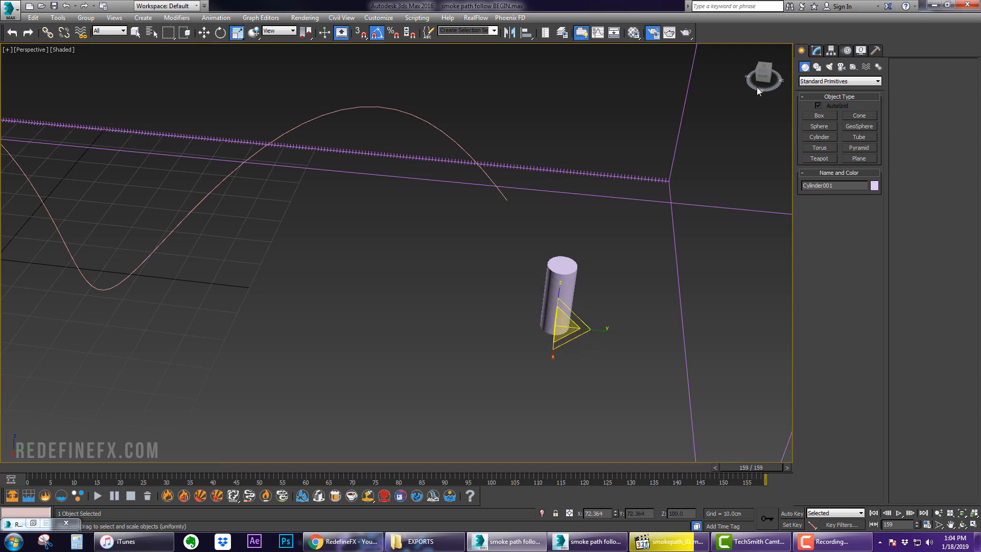
# Convert the cylinder to Editable Poly and name it 'emitter'
pyautogui.click(816, 51)
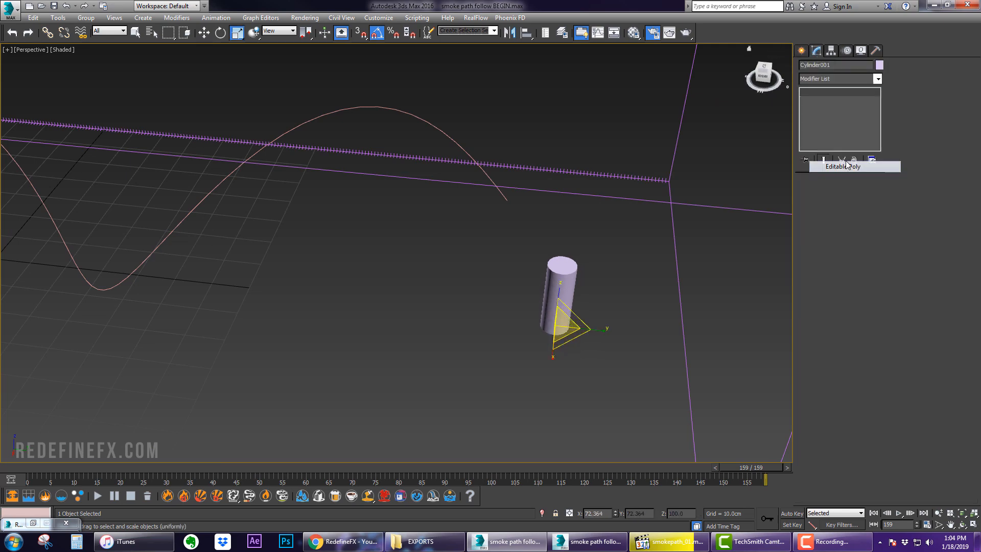
pyautogui.click(844, 166)
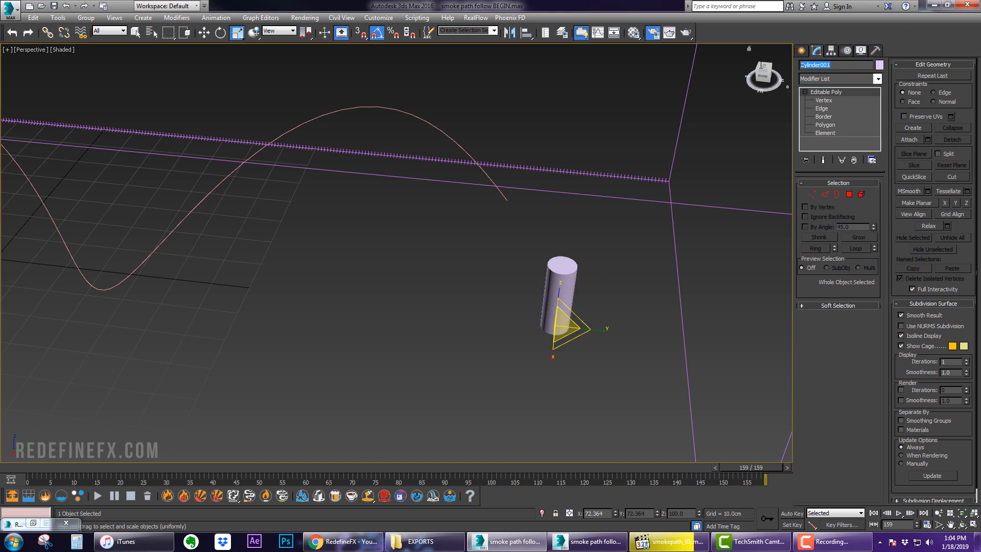
pyautogui.write('emitter')
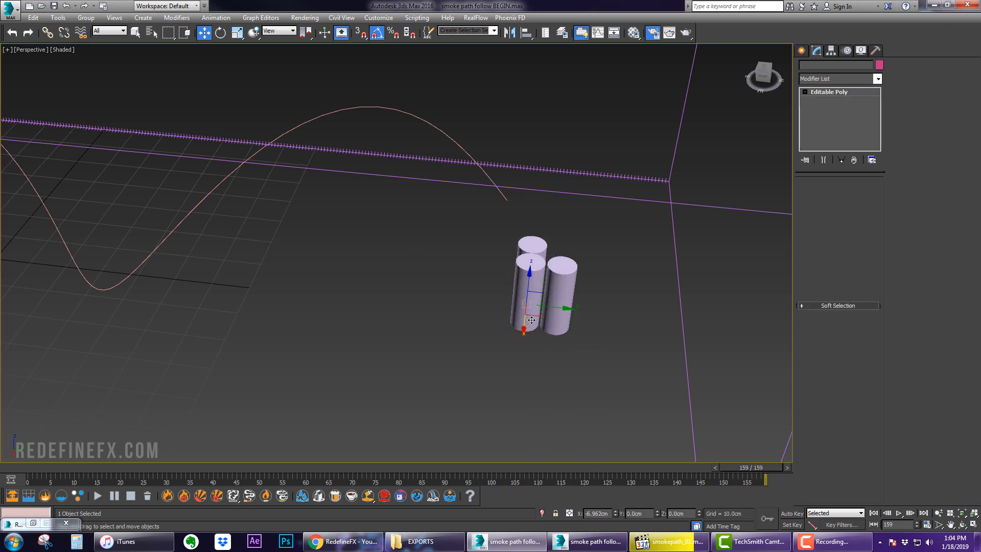
pyautogui.click(533, 239)
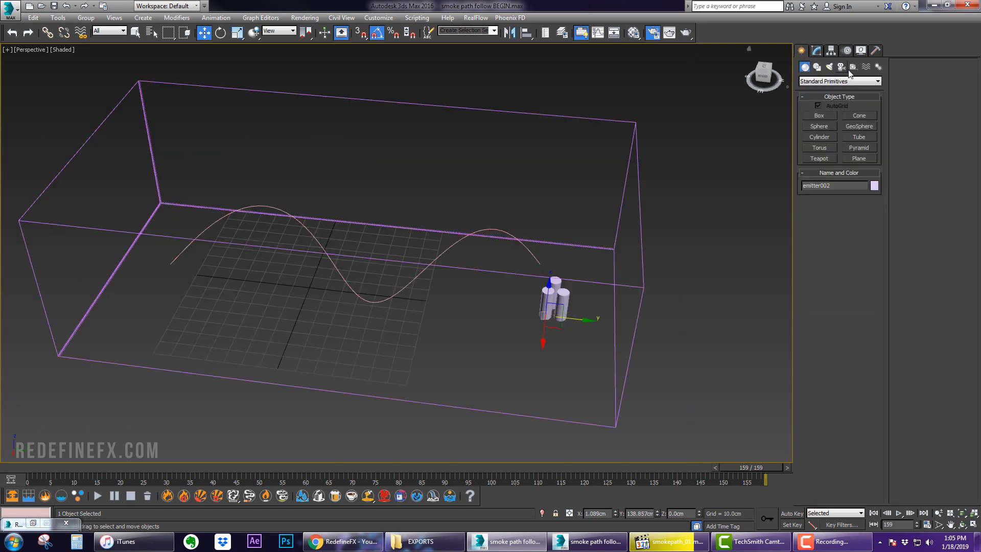
# Place a Phoenix FD PHXSource helper in the scene
pyautogui.click(839, 81)
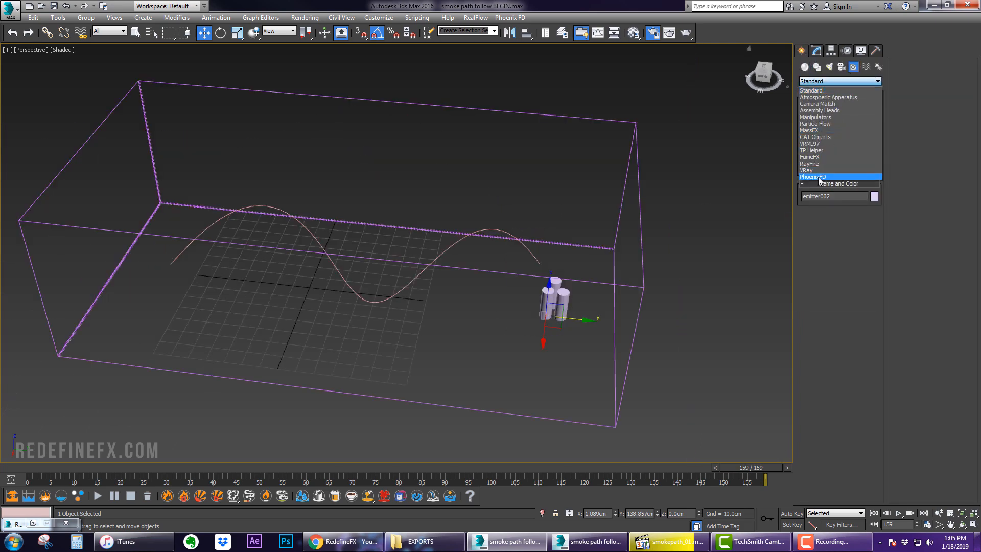
pyautogui.click(812, 177)
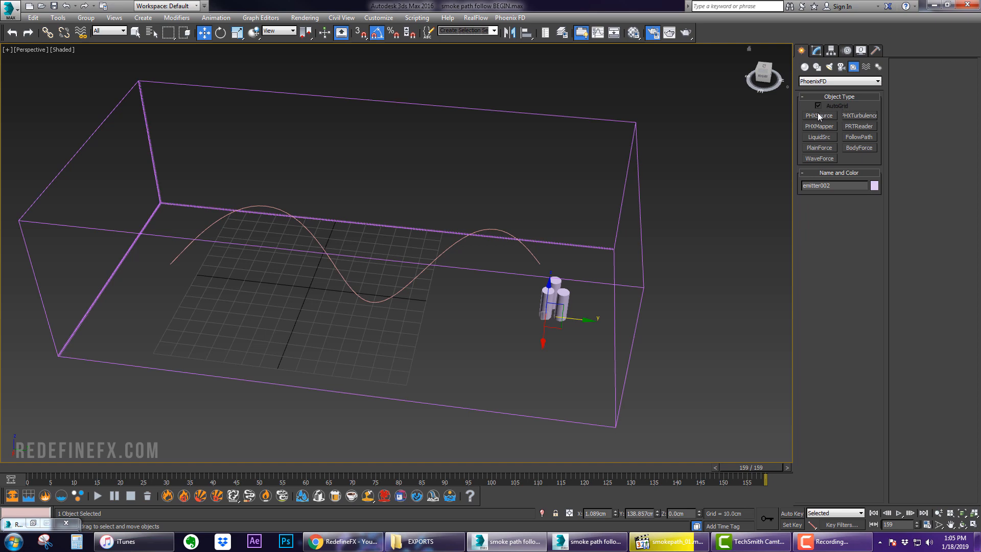
pyautogui.click(819, 116)
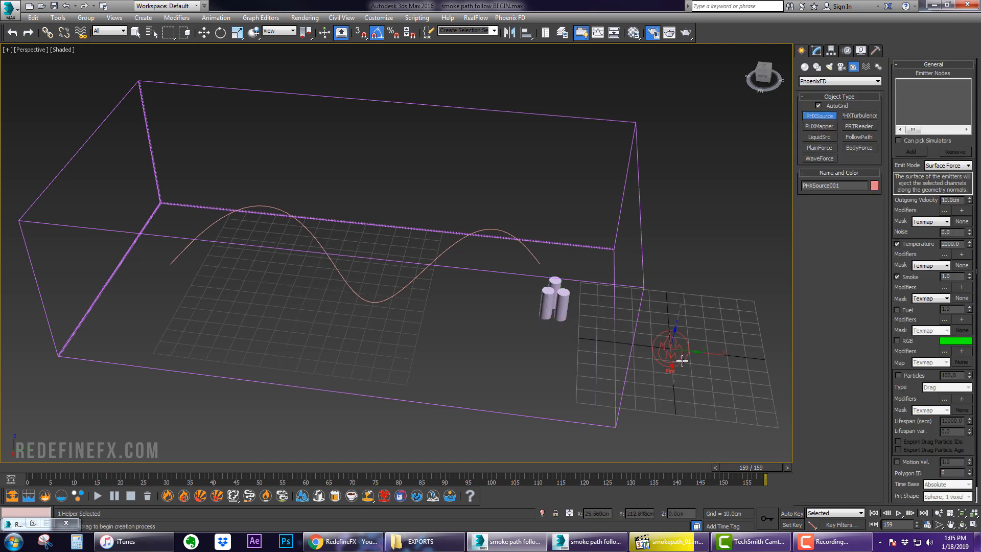
pyautogui.click(816, 51)
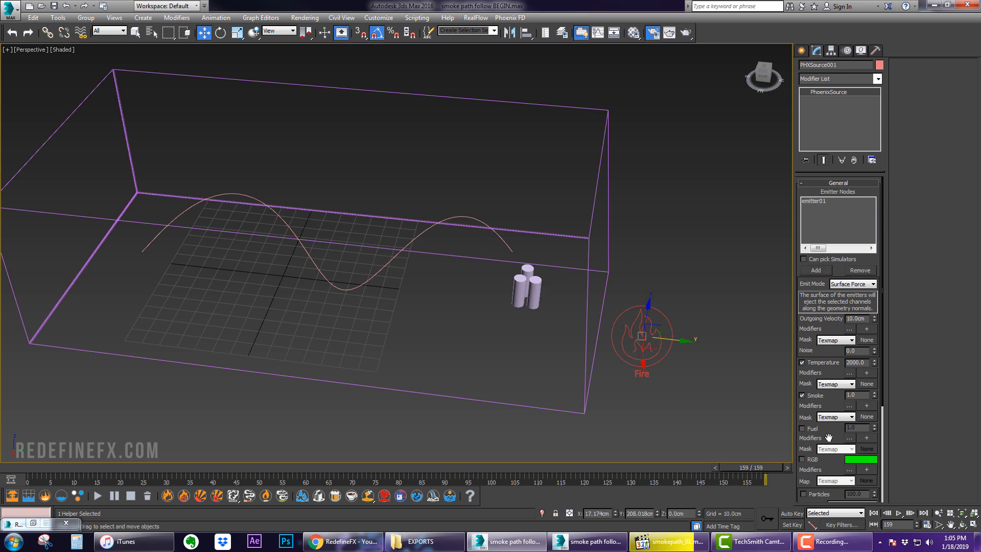
# Add emitter01 to the source, set Temperature to 400, and enable RGB colour
pyautogui.scroll(-3)
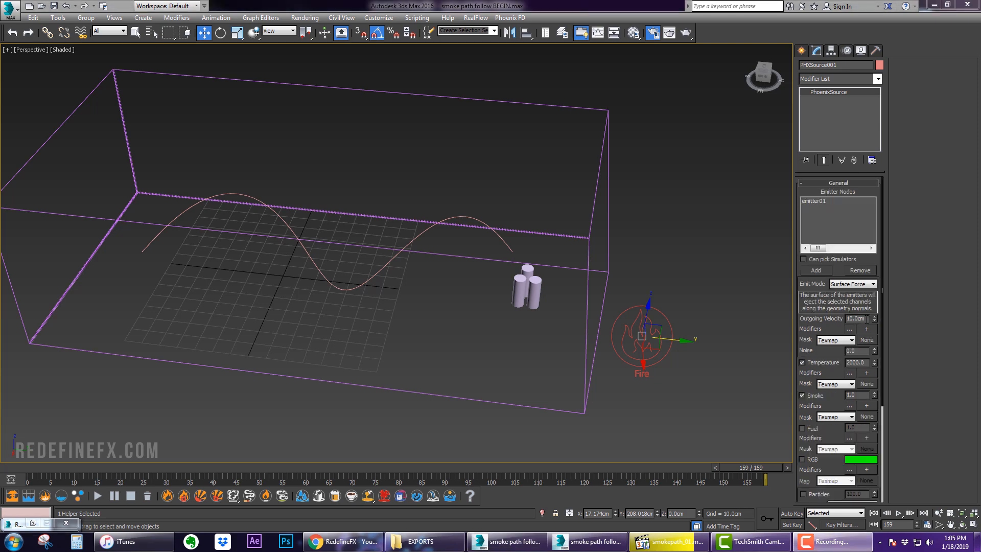
pyautogui.click(856, 318)
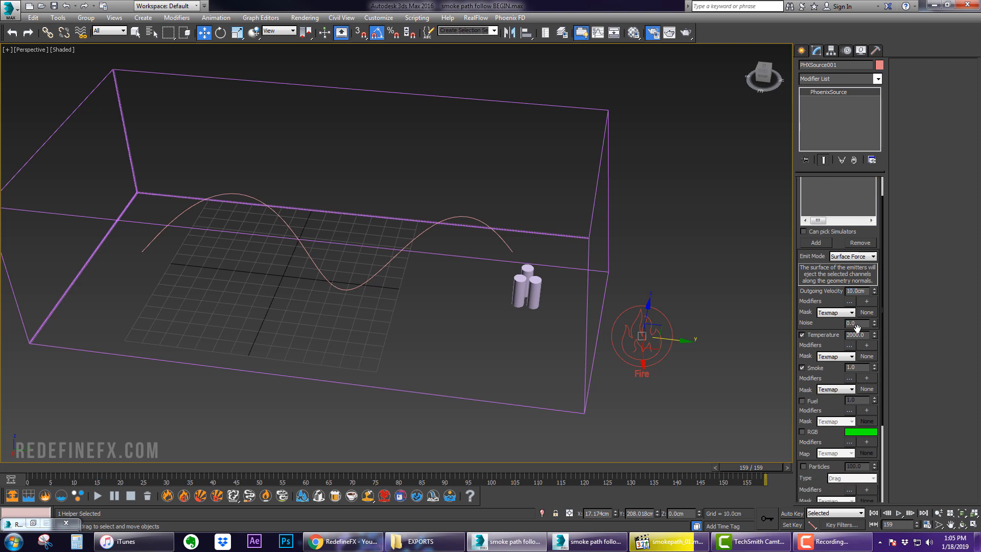
pyautogui.moveTo(859, 335); pyautogui.dragTo(859, 334)
pyautogui.write('400')
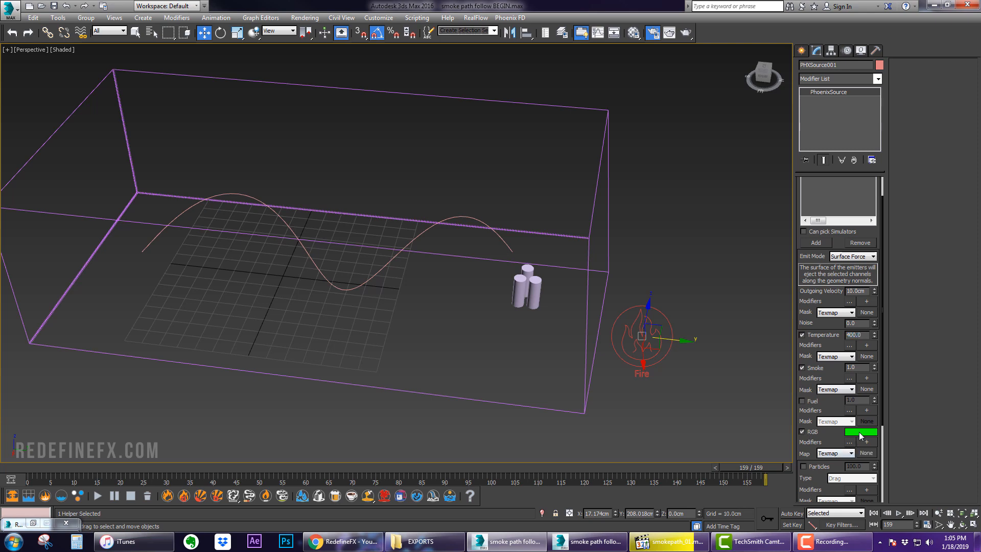
pyautogui.click(862, 431)
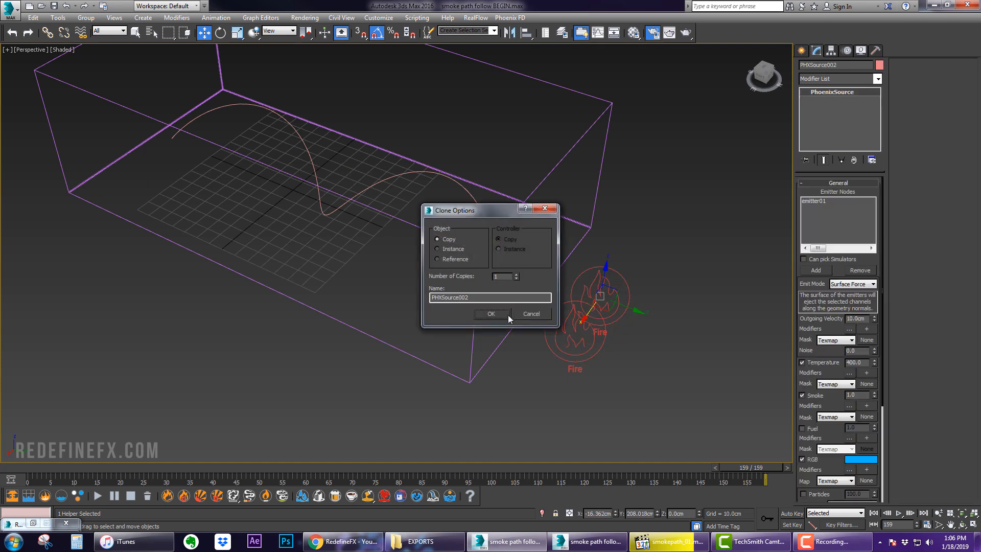
# Copy the source as PHXSource002 and set its RGB emission to pink
pyautogui.click(491, 313)
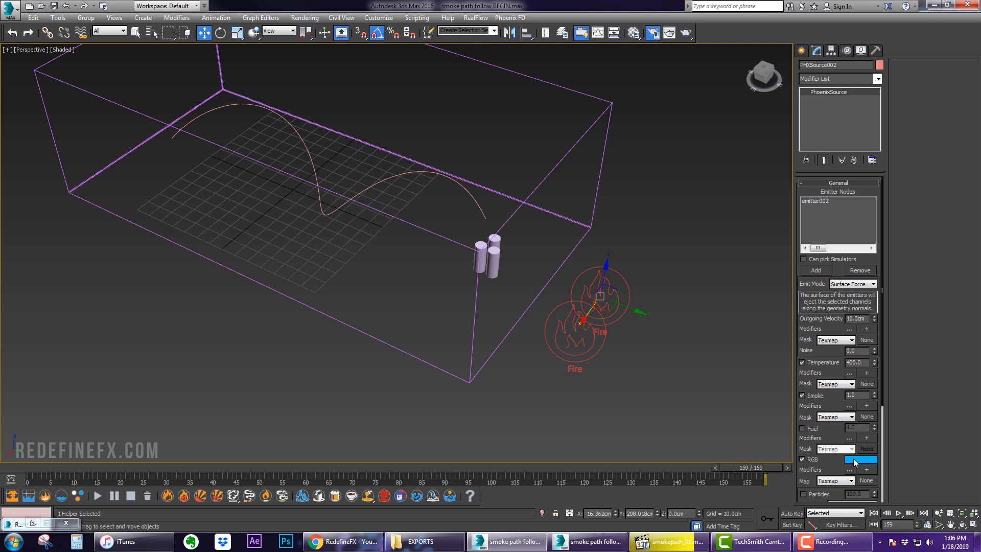
pyautogui.click(861, 460)
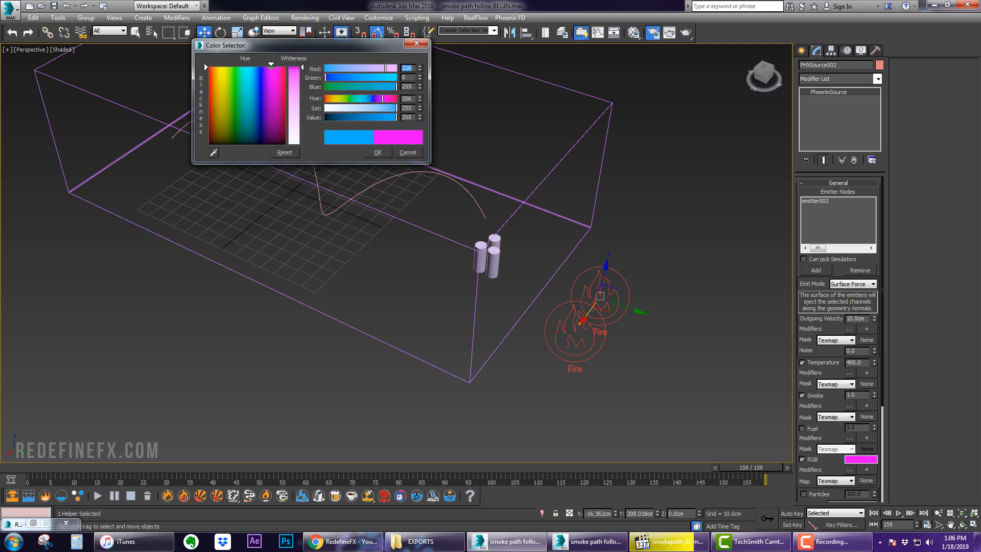
pyautogui.click(408, 152)
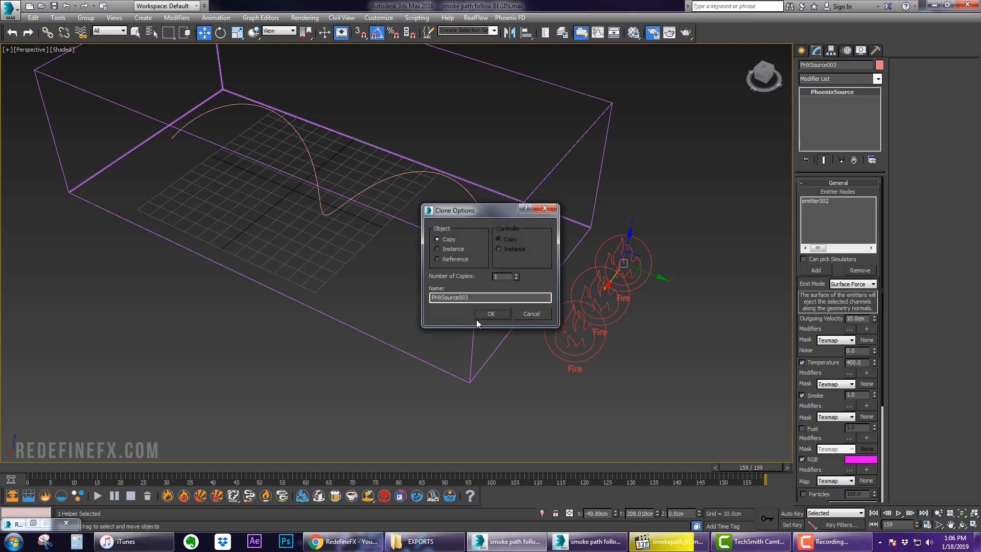
# Copy a third source, PHXSource003, on emitter003 with blue RGB emission
pyautogui.click(490, 313)
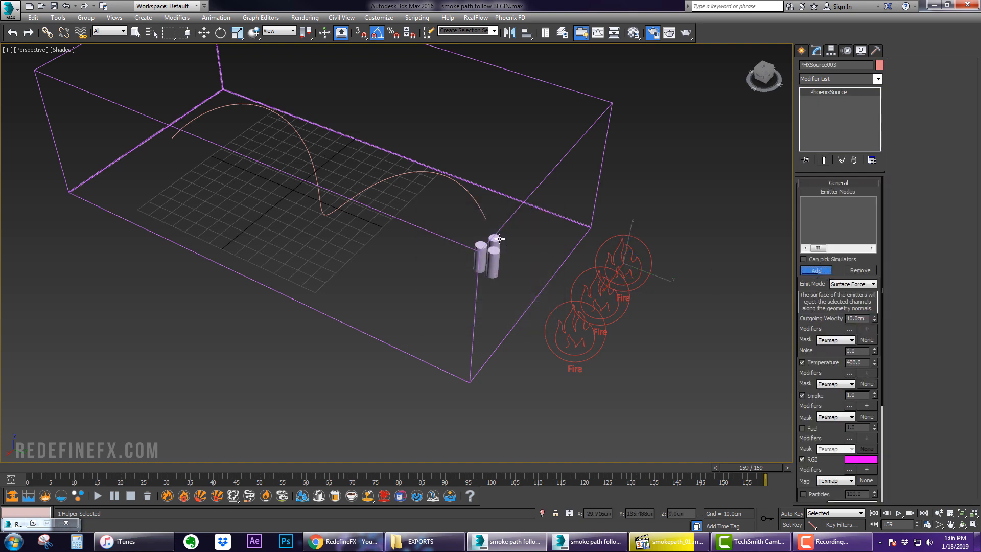
pyautogui.click(861, 459)
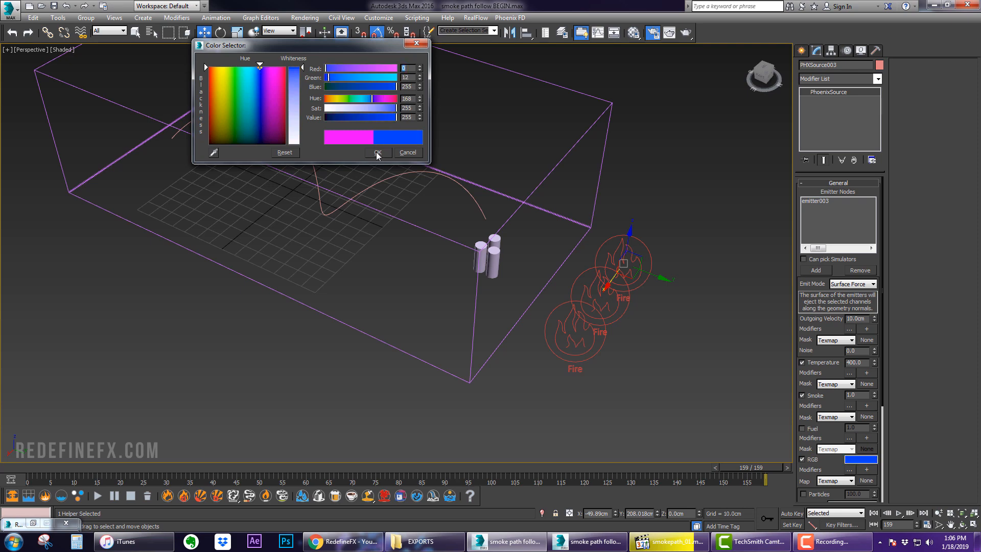
pyautogui.click(376, 153)
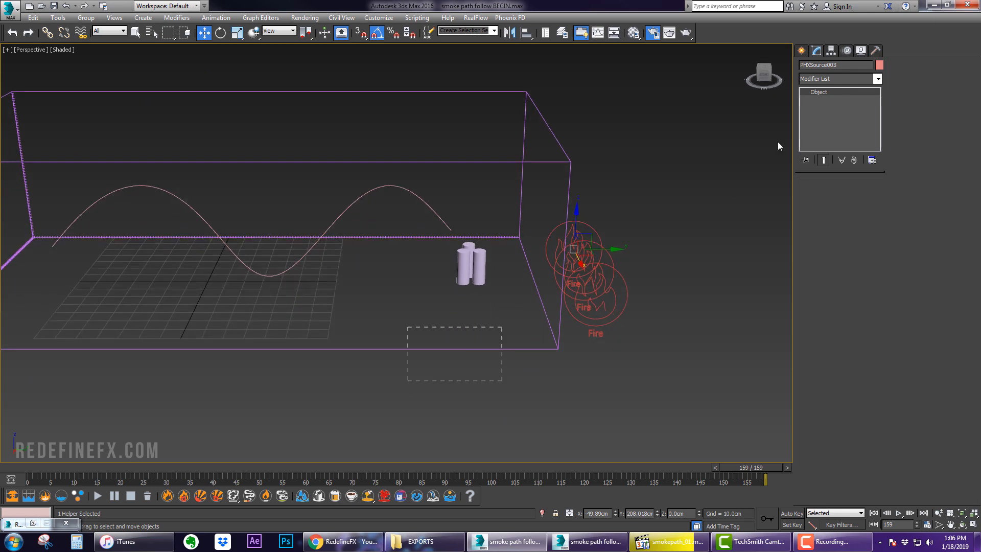
# Select PhoenixFDFire001 and set the X and Y container walls to Jammed both
pyautogui.click(582, 262)
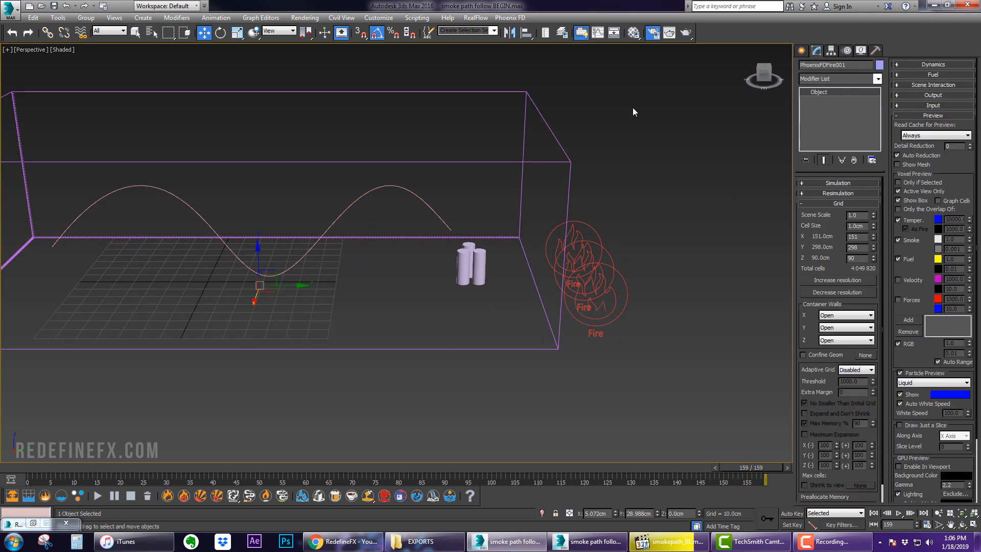
pyautogui.moveTo(841, 299)
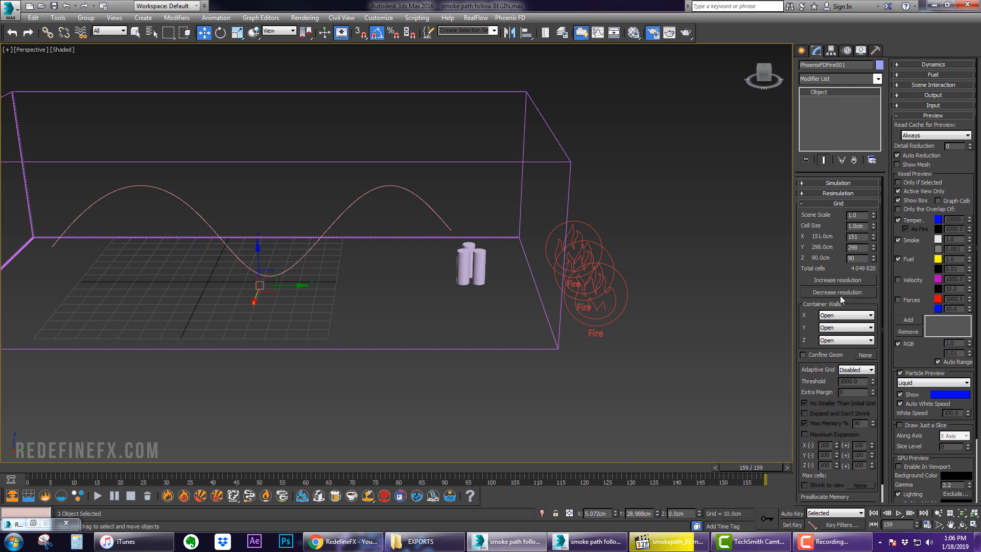
pyautogui.click(869, 315)
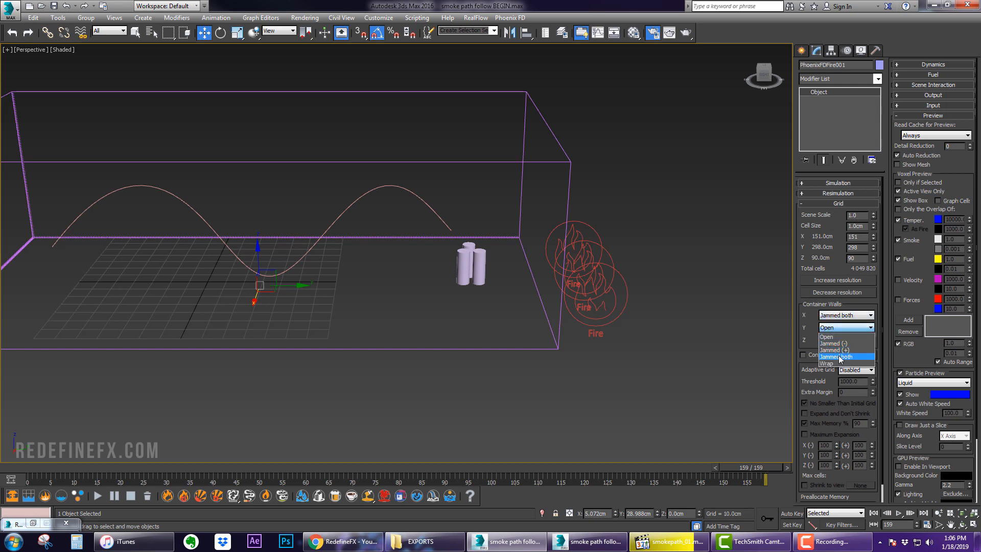
pyautogui.click(838, 357)
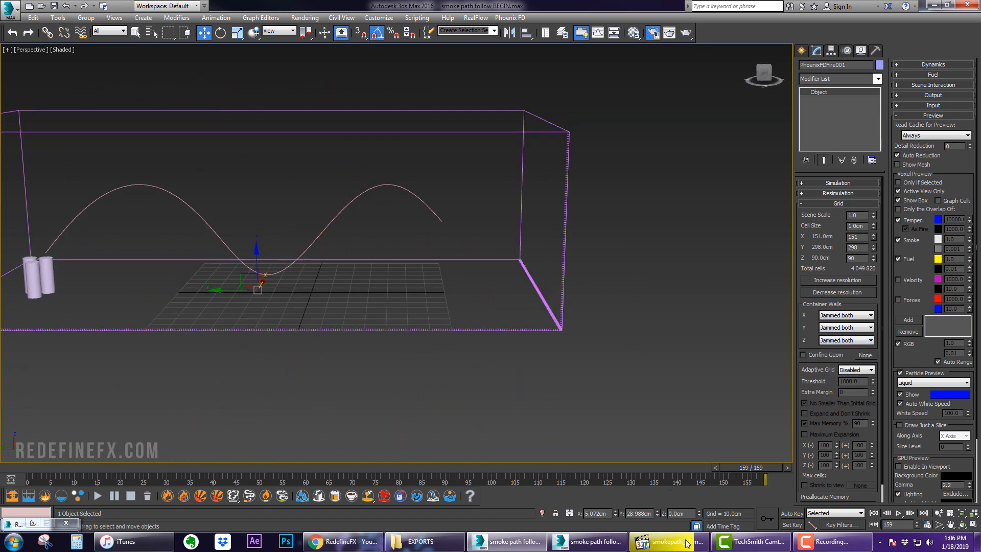
pyautogui.click(669, 541)
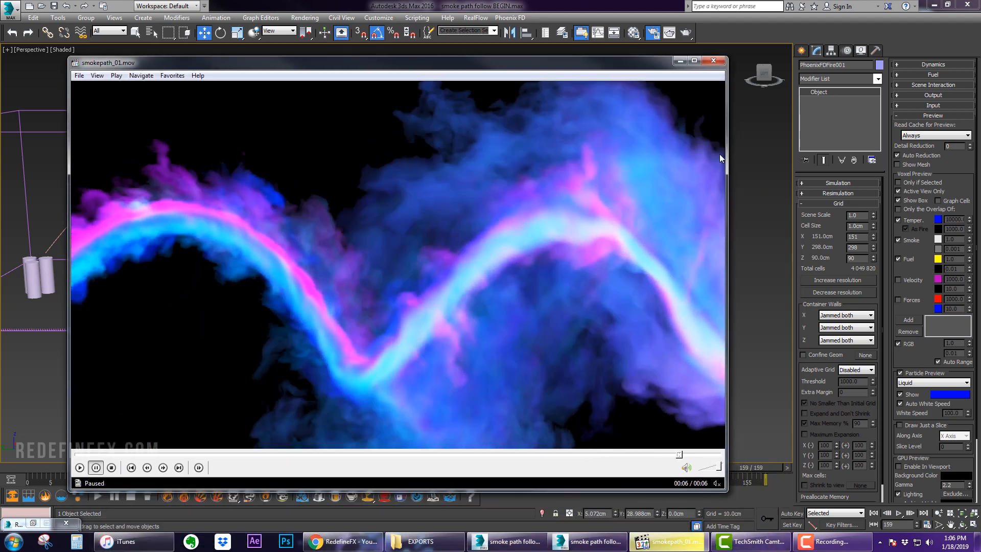
# Watch the rendered smokepath_01.mov clip of pink and blue smoke
pyautogui.click(80, 467)
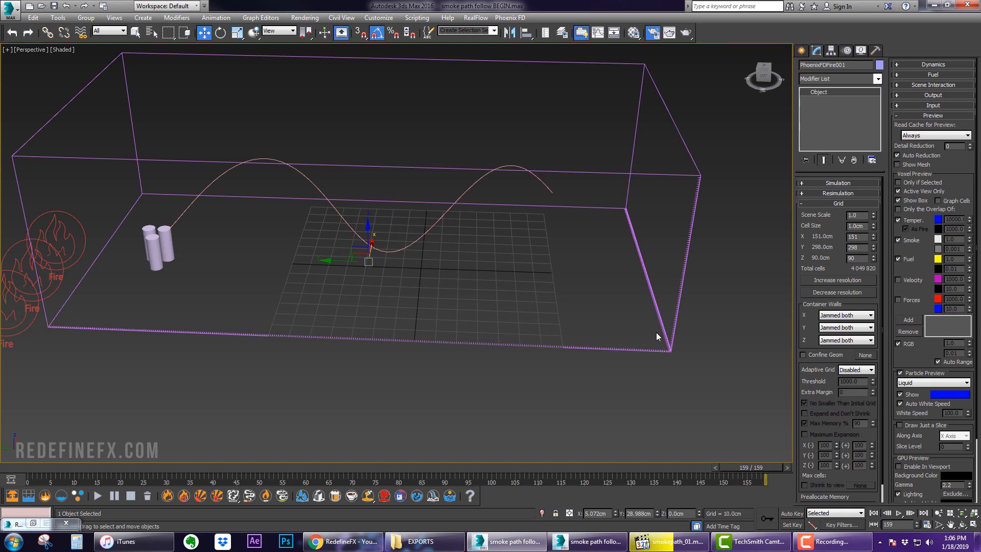
# Set the Y container walls to Jammed (+), grid Y size to 252, and expand Dynamics
pyautogui.click(873, 327)
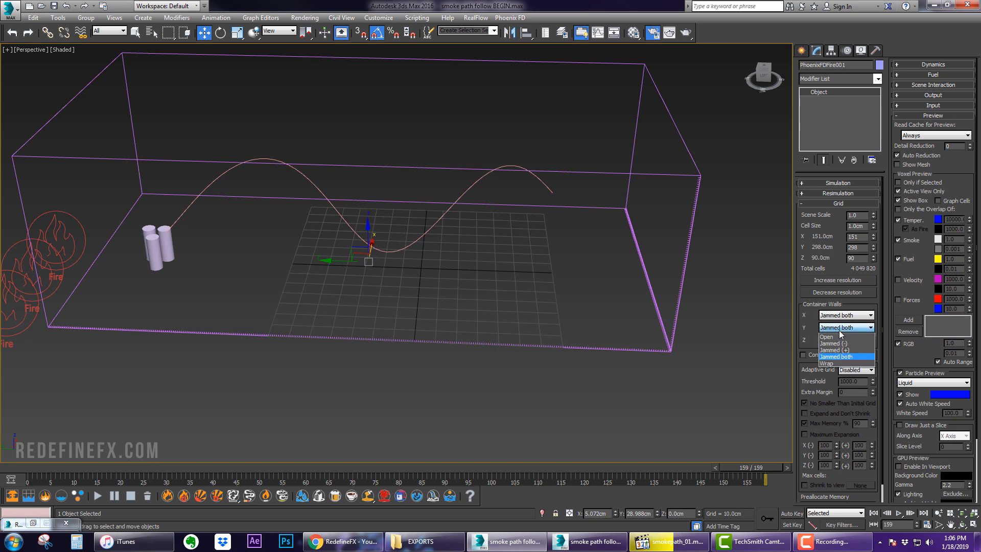
pyautogui.click(844, 350)
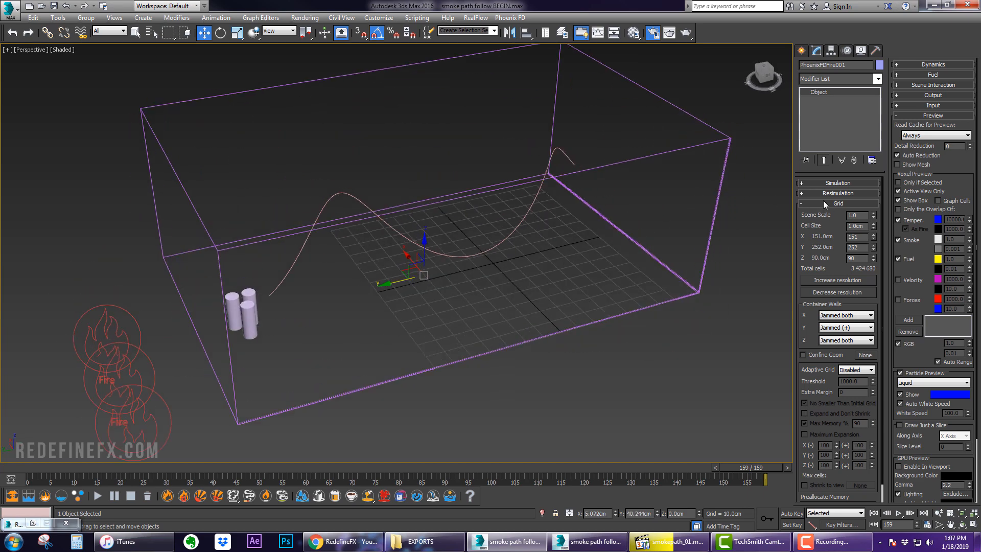
pyautogui.click(837, 214)
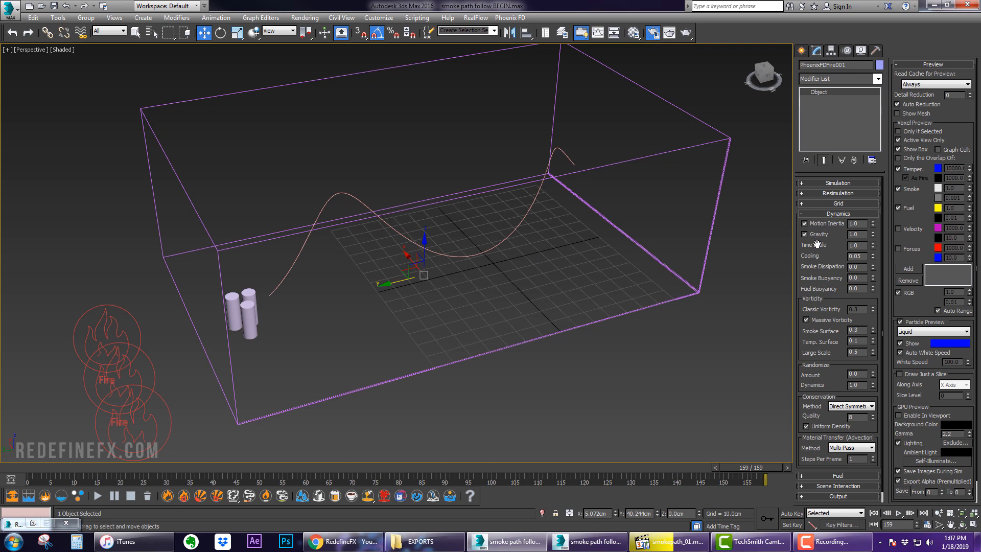
pyautogui.moveTo(831, 251)
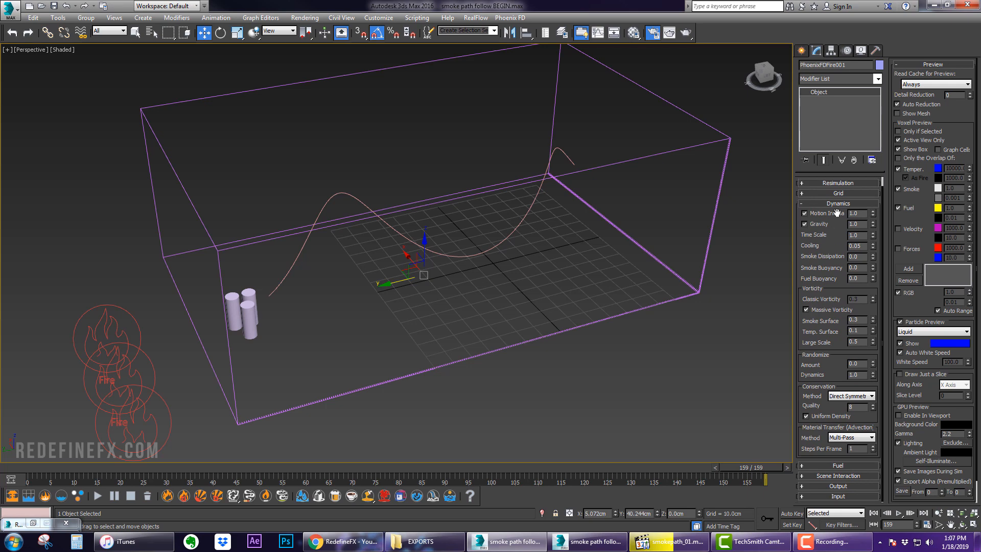
pyautogui.moveTo(833, 209)
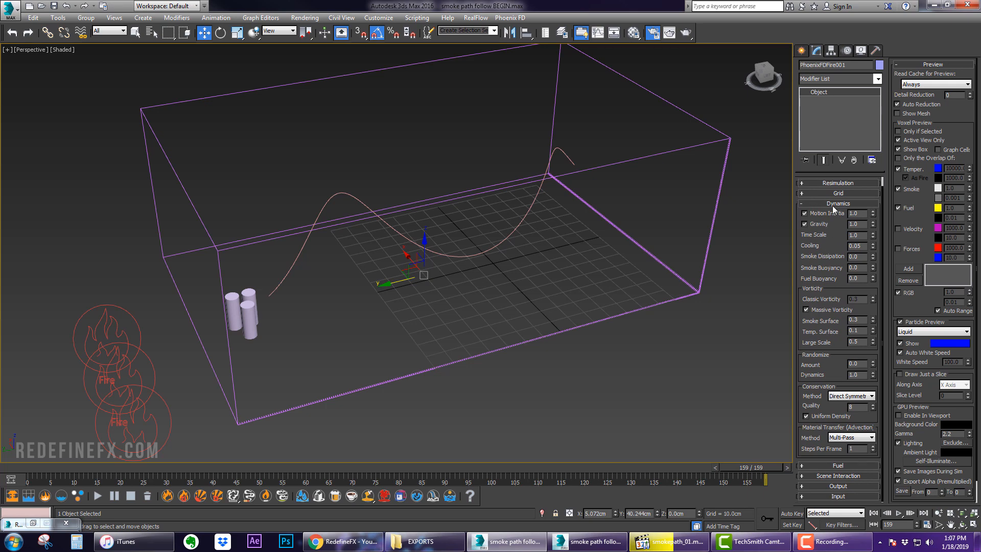
# Expand the Output rollout and tick the RGB output grid channel
pyautogui.click(837, 245)
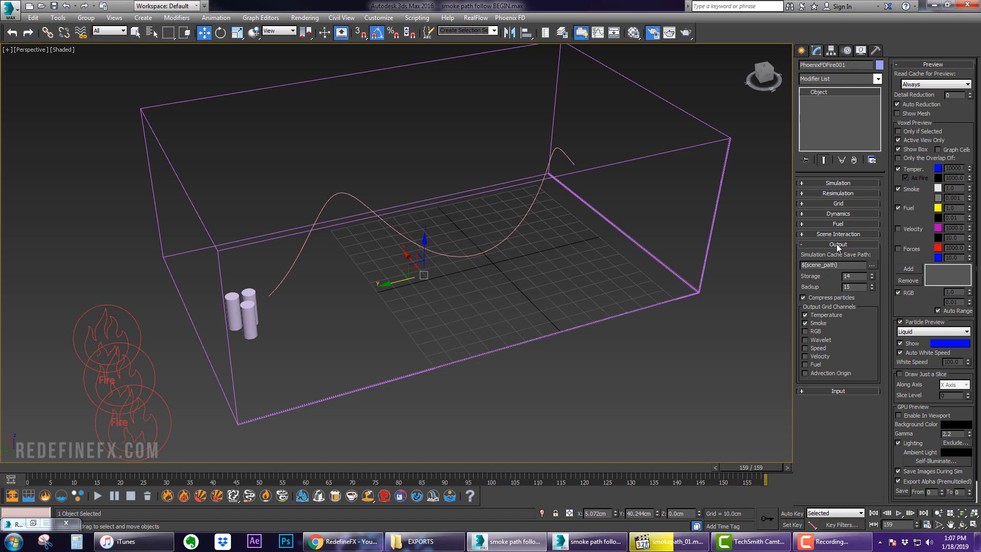
pyautogui.moveTo(820, 335)
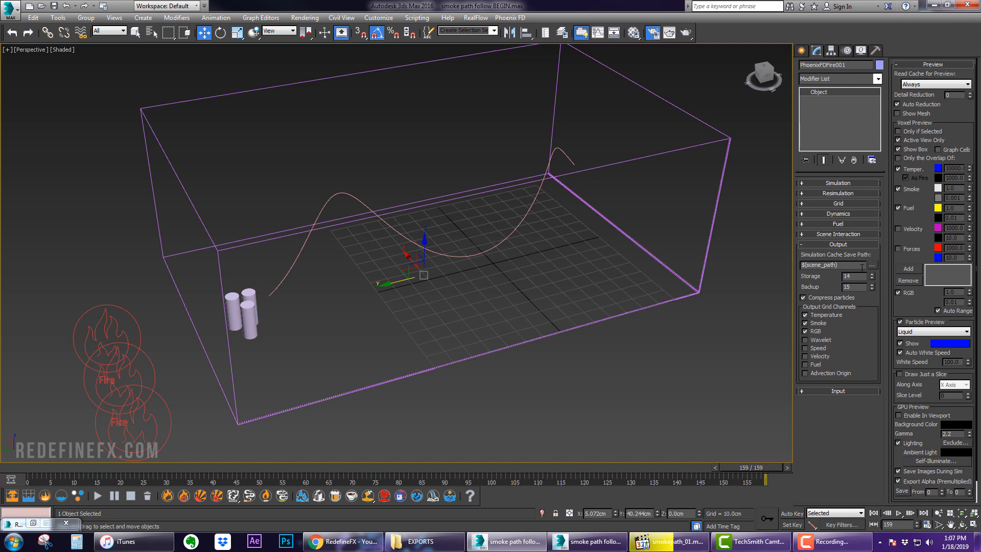
pyautogui.click(839, 245)
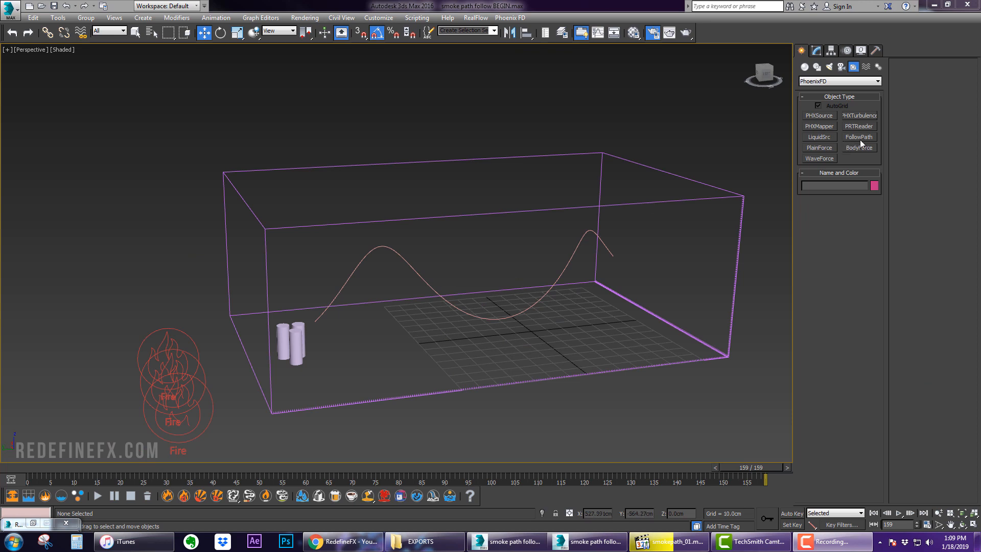
# Add FollowPath on Helix001 (influence 0.8, distance 50, fade 0.1, radius 15), then reopen the render
pyautogui.click(858, 136)
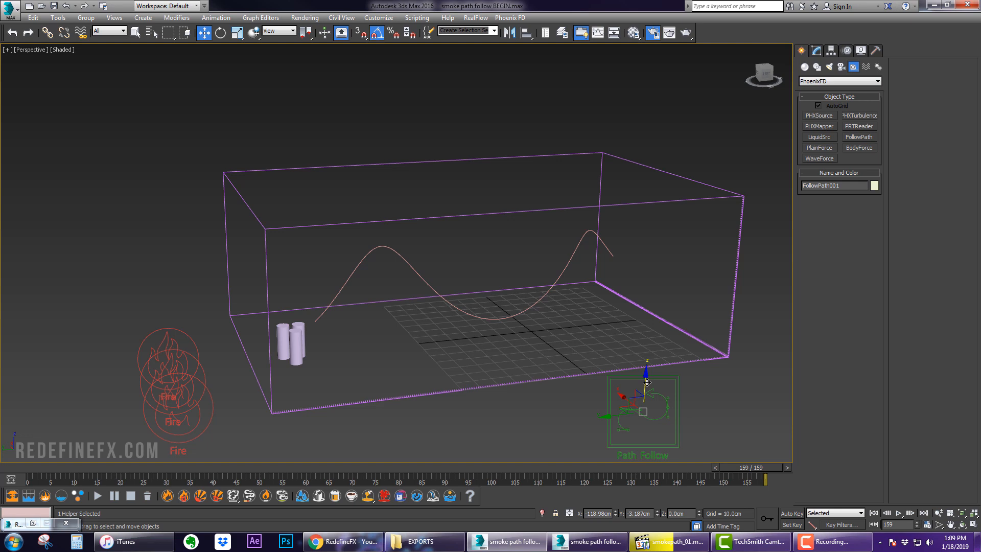
pyautogui.click(817, 50)
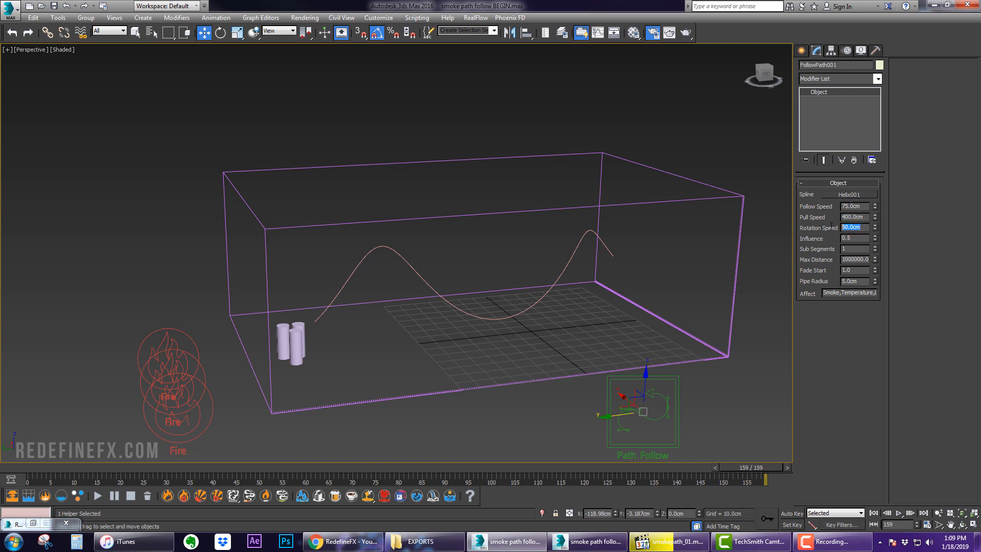
pyautogui.click(856, 238)
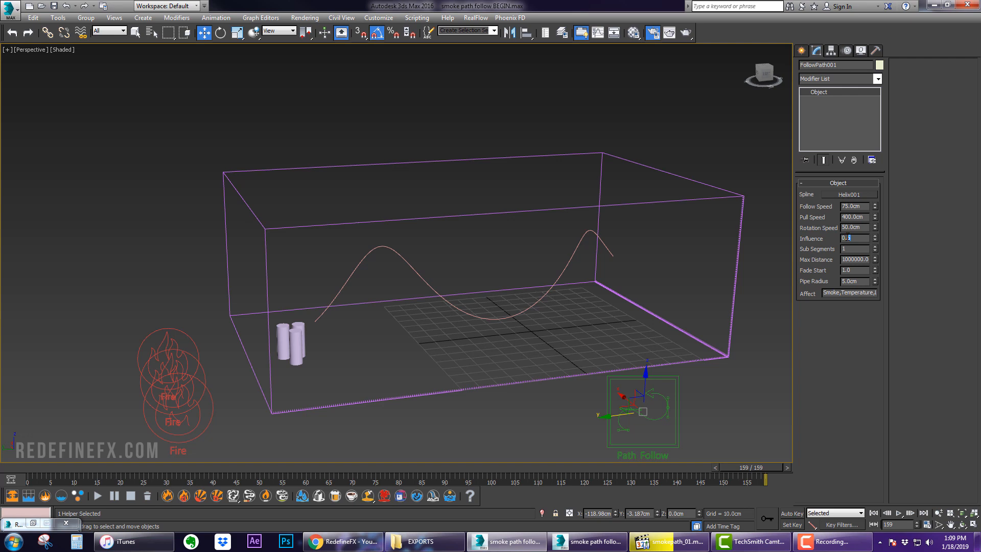
pyautogui.click(855, 259)
pyautogui.write('50')
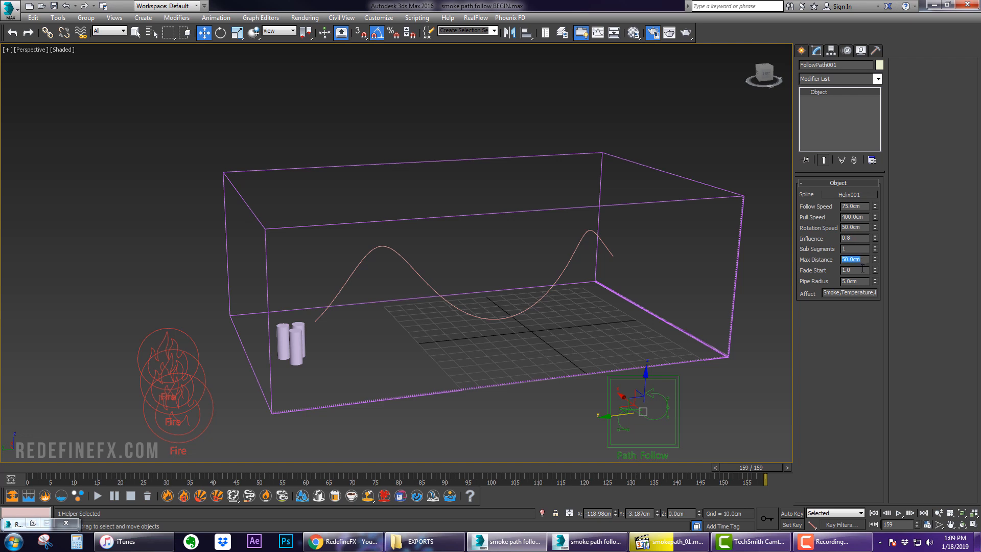
pyautogui.click(856, 270)
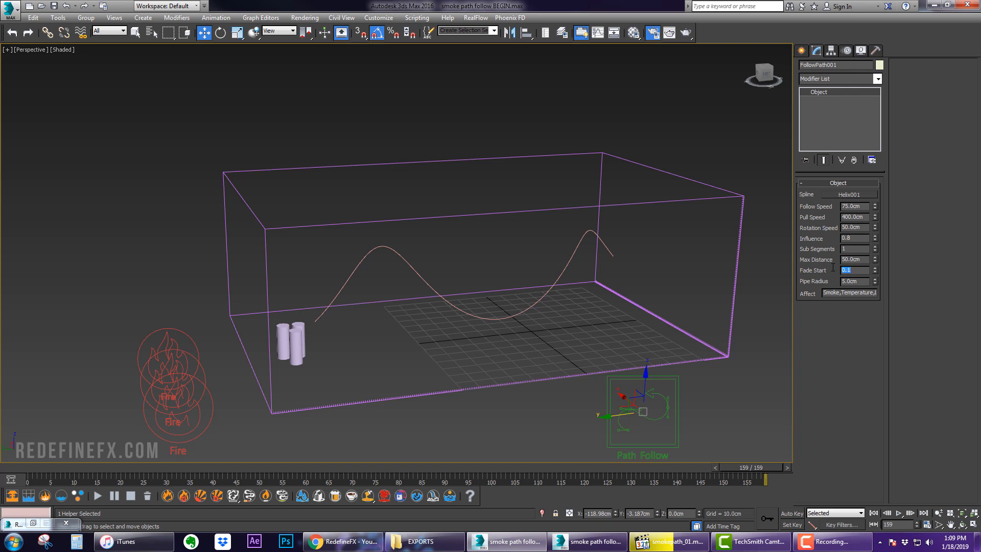
pyautogui.click(855, 281)
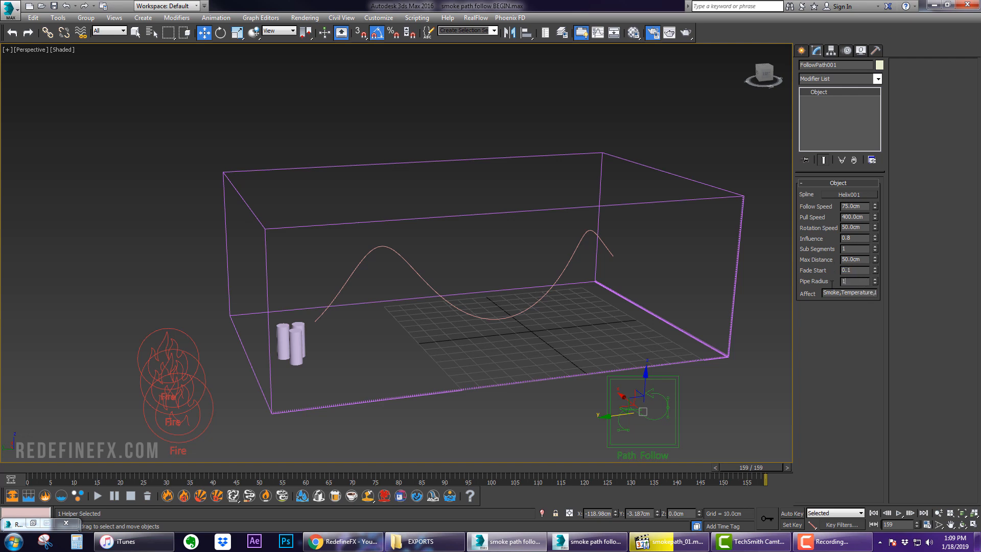
pyautogui.tripleClick(853, 281)
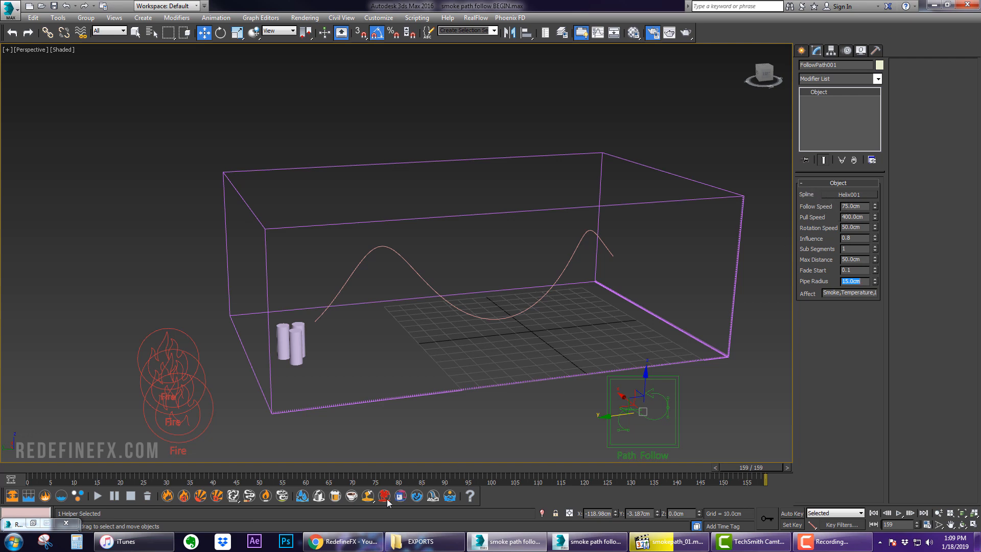
pyautogui.click(343, 542)
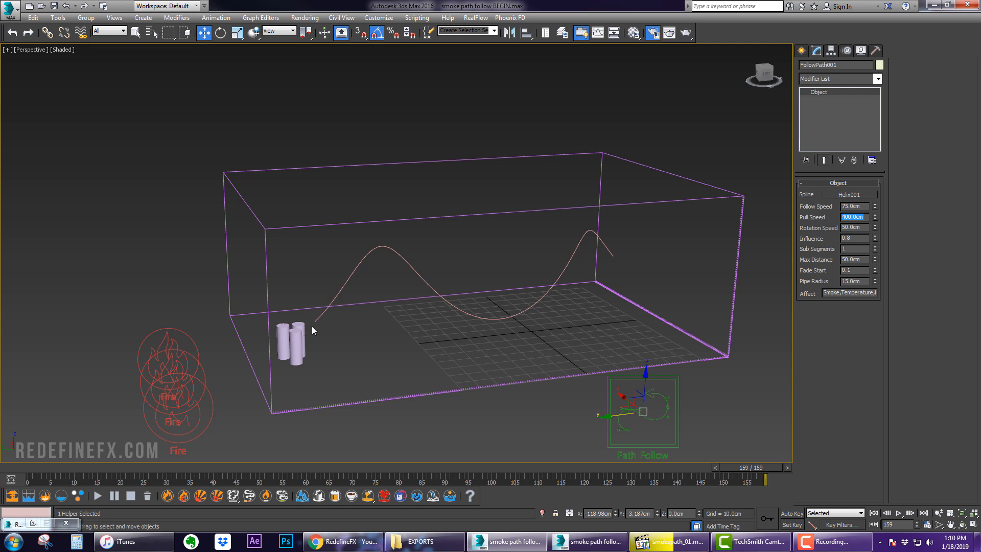
pyautogui.moveTo(680, 240)
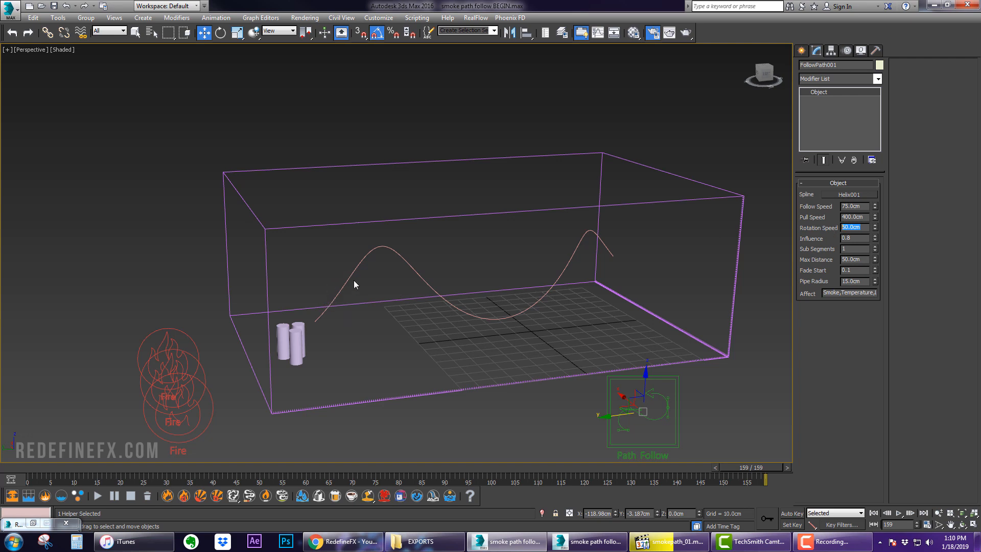
pyautogui.moveTo(527, 325)
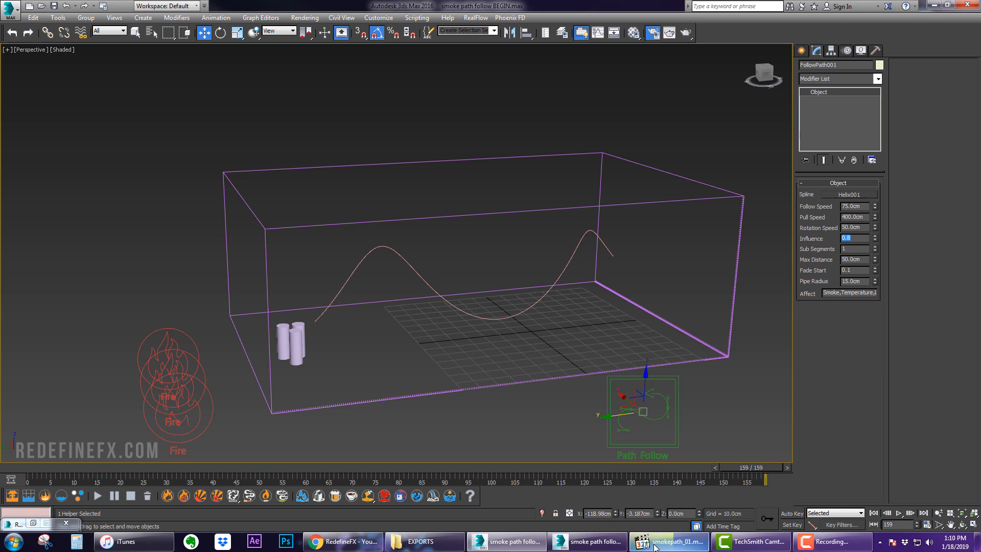
pyautogui.click(669, 541)
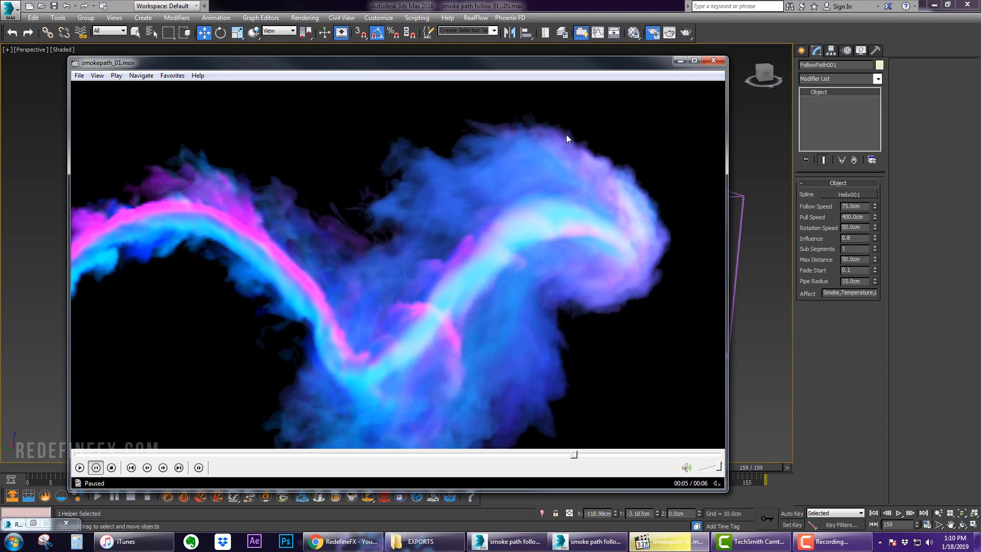
pyautogui.moveTo(72, 298)
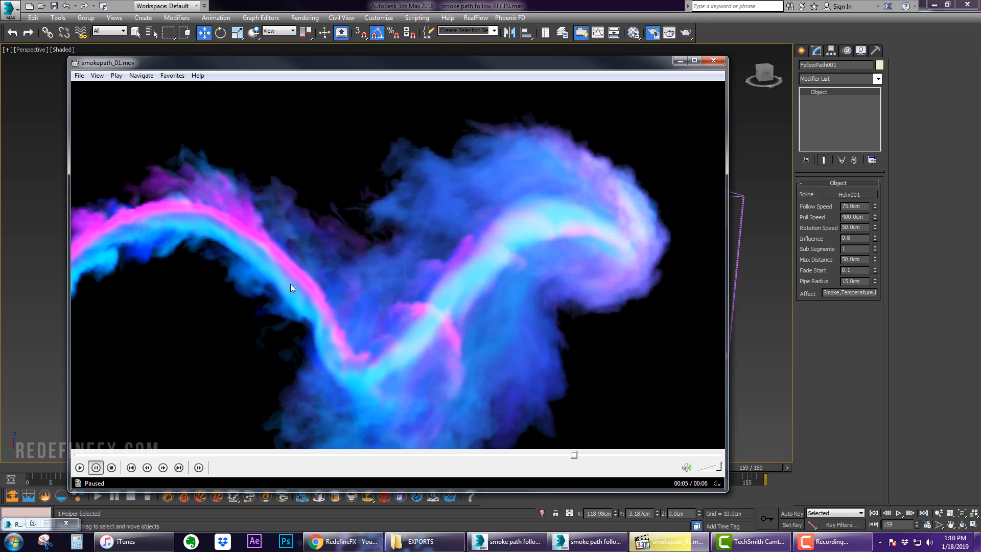
pyautogui.moveTo(429, 159)
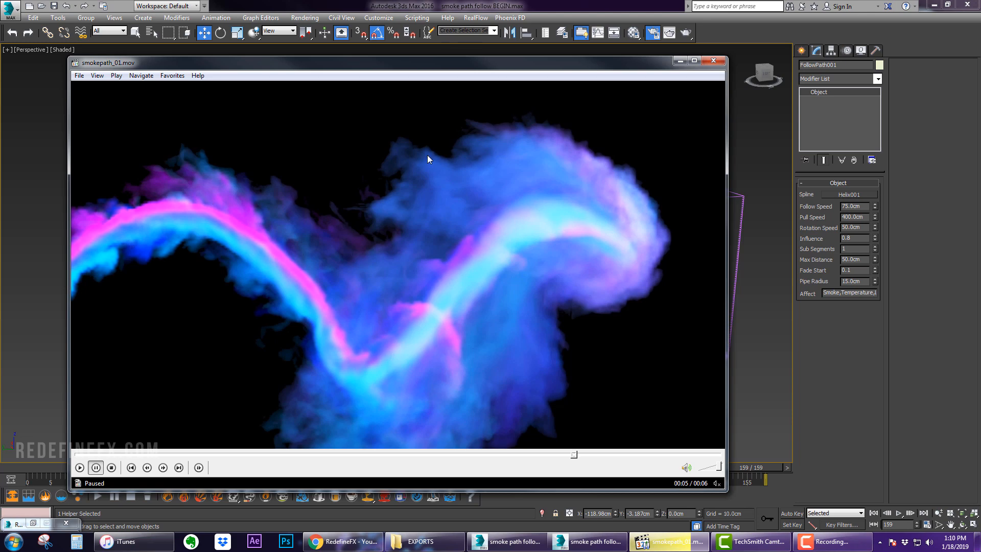
pyautogui.moveTo(571, 330)
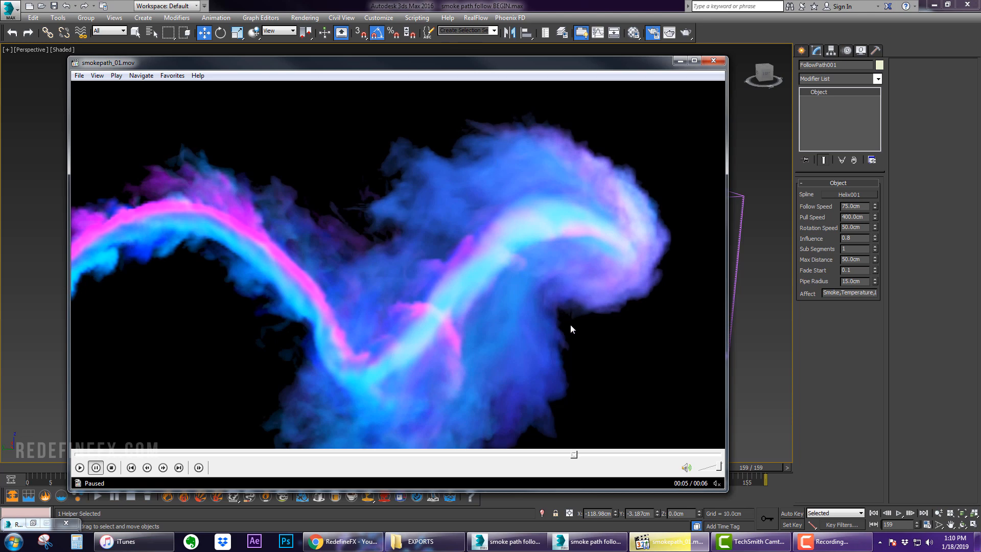
pyautogui.moveTo(506, 187)
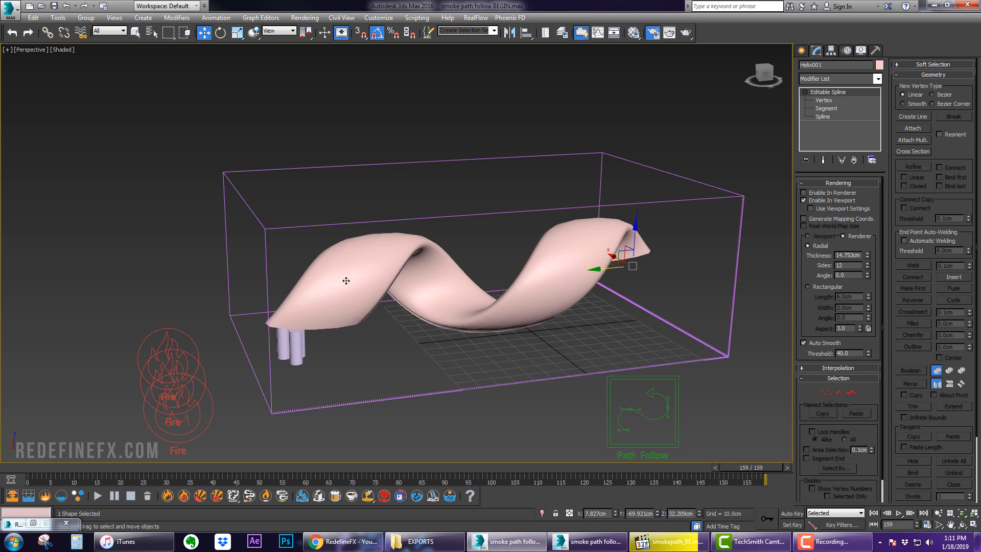
pyautogui.moveTo(619, 277)
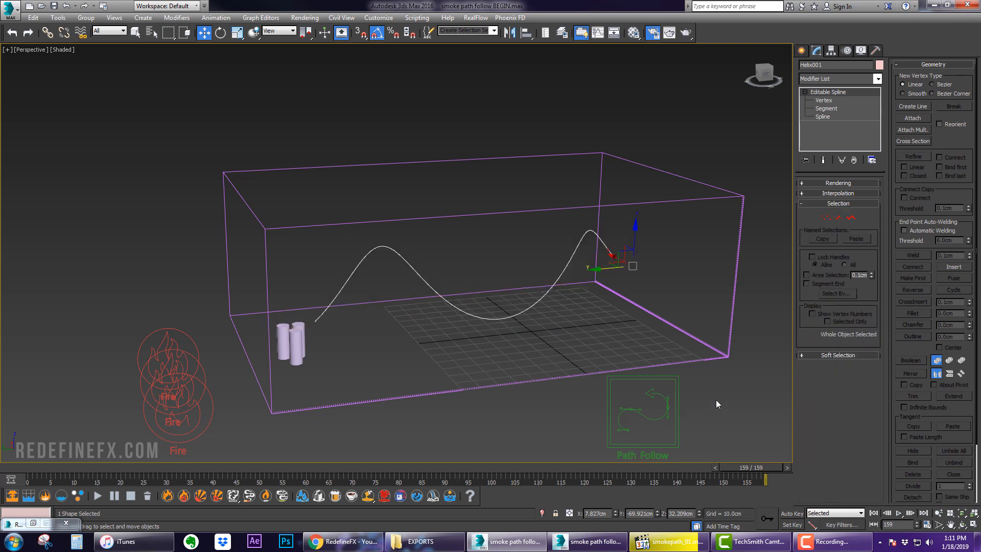
# Turn off Enable In Viewport in Helix001's Rendering rollout so it shows as a thin line
pyautogui.click(644, 413)
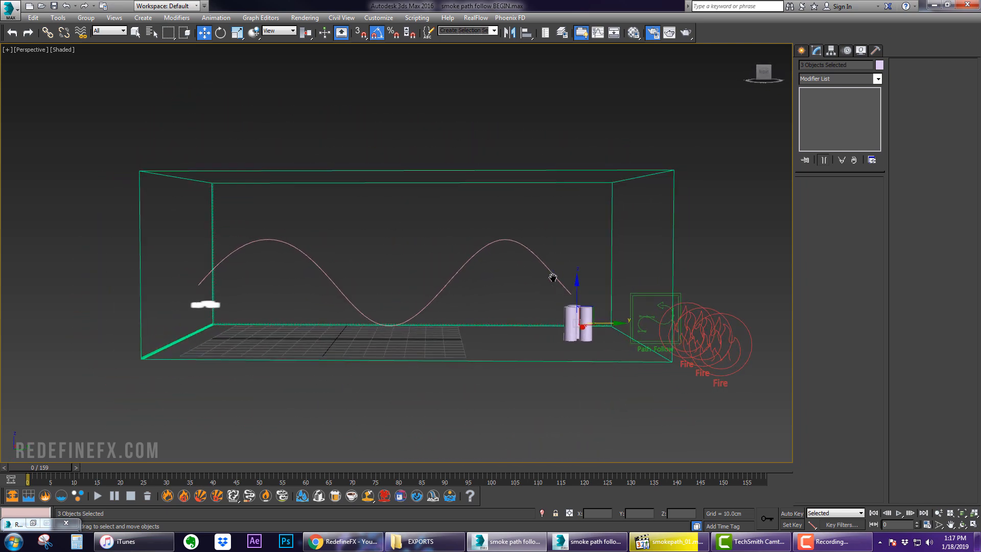
pyautogui.moveTo(565, 295)
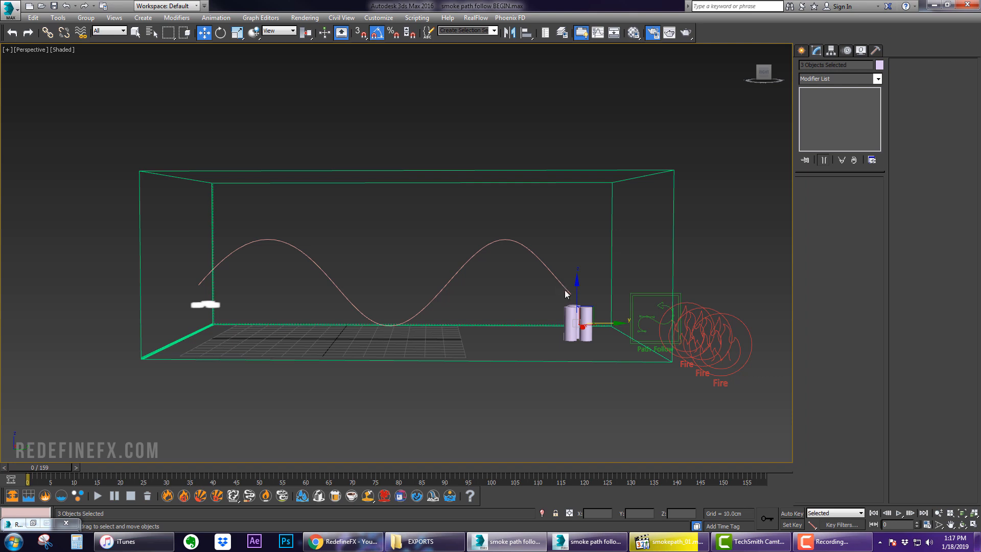
pyautogui.moveTo(212, 274)
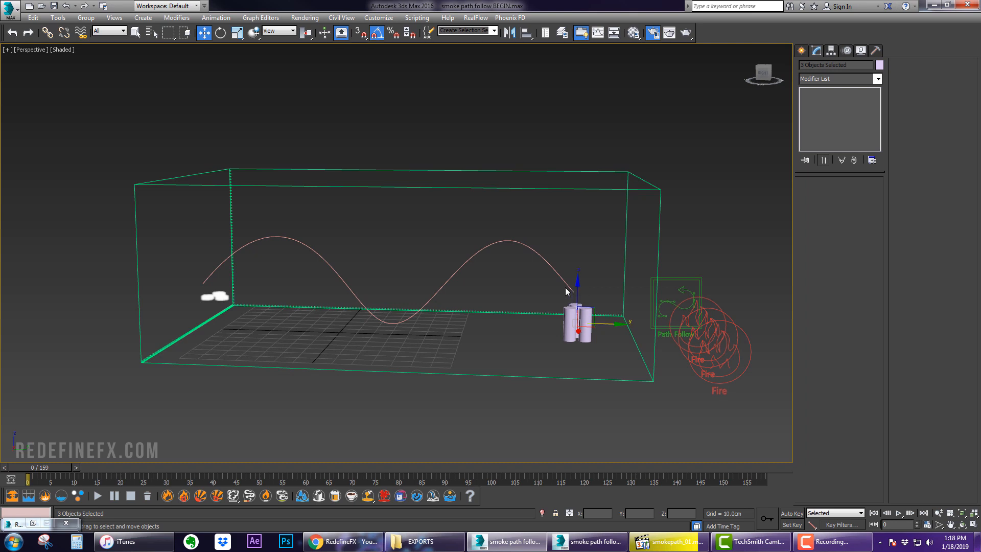
# Move the emitter cylinders to the helix start, start simulating, and set FollowPath max distance to 500 cm
pyautogui.moveTo(579, 319); pyautogui.dragTo(209, 316)
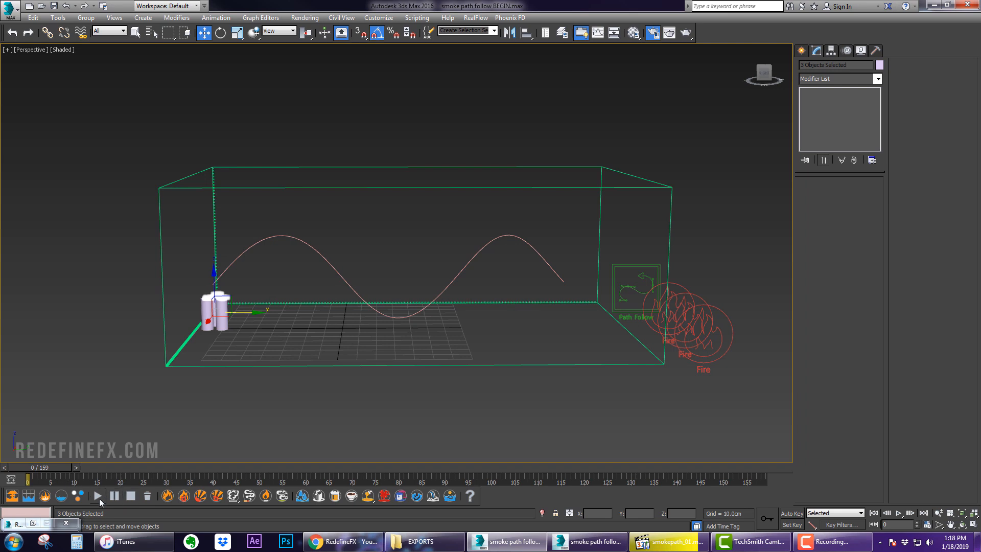
pyautogui.click(97, 495)
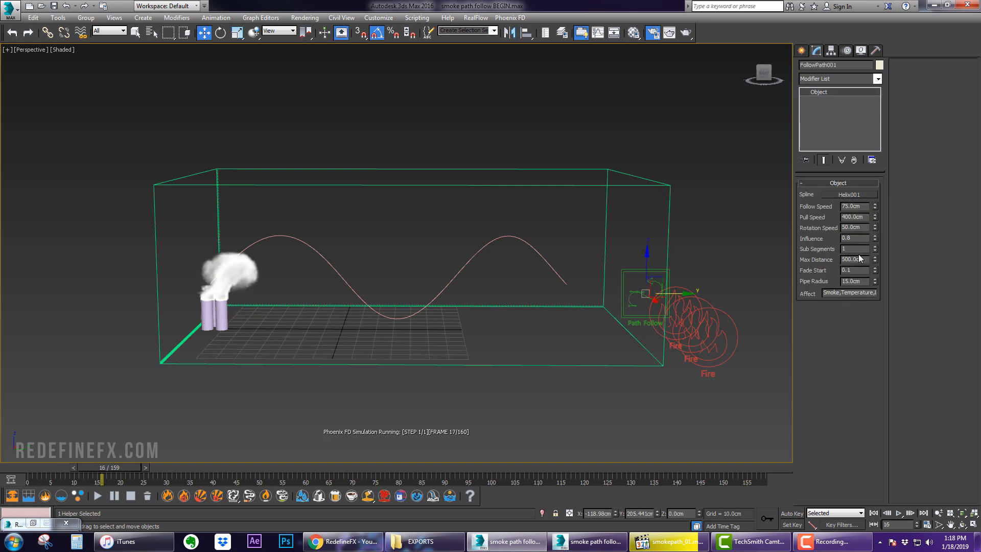
pyautogui.click(856, 259)
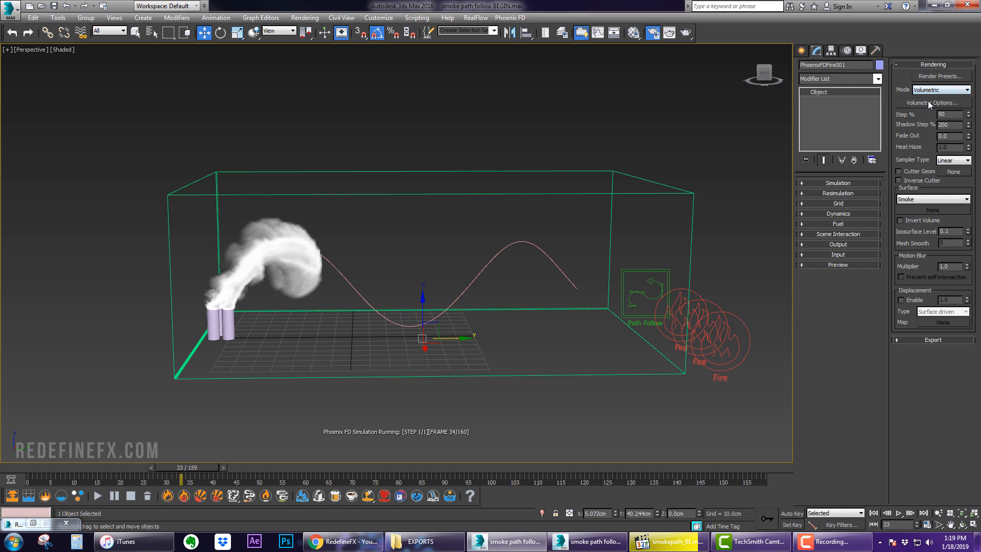
# Base smoke colour on RGB in Volumetric Options, then pause the simulation
pyautogui.click(932, 103)
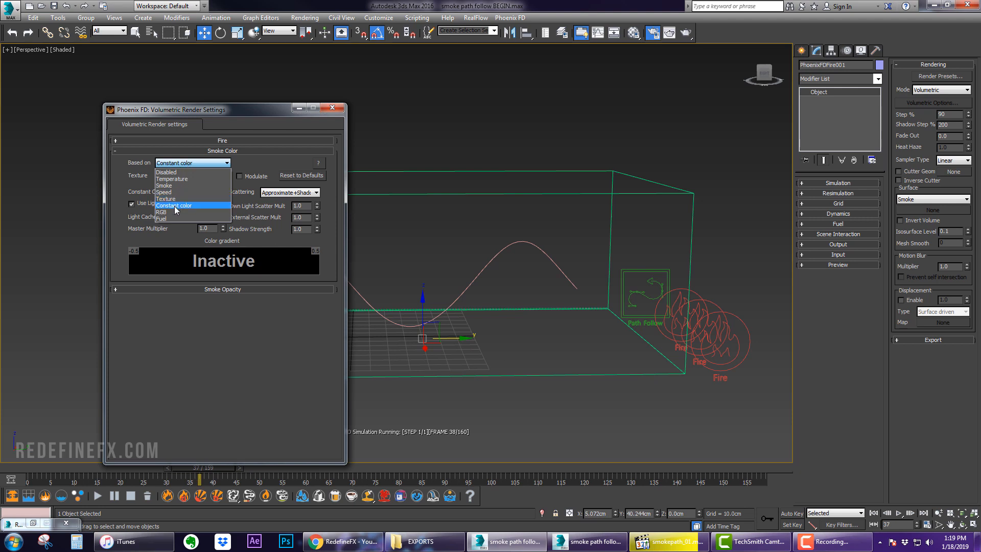
pyautogui.click(175, 212)
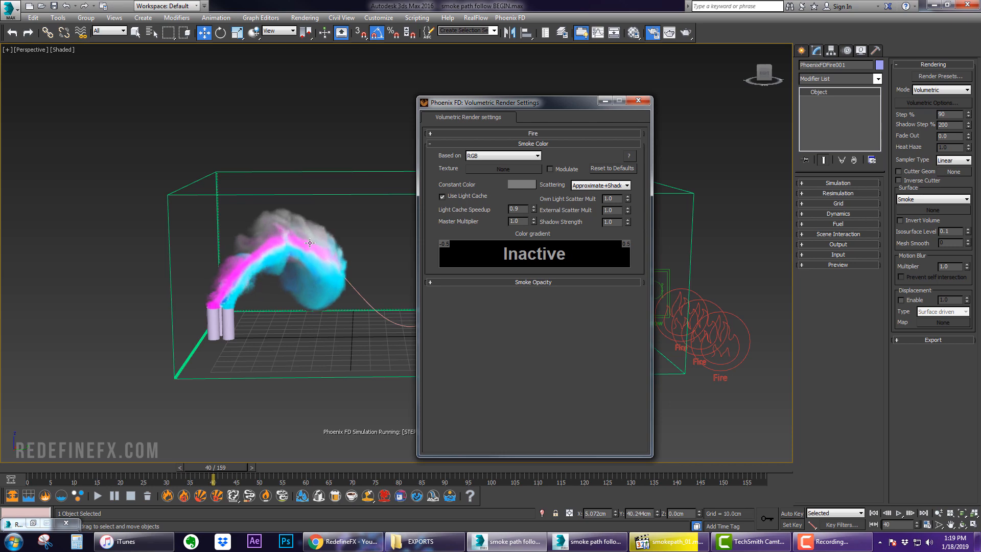
pyautogui.click(640, 100)
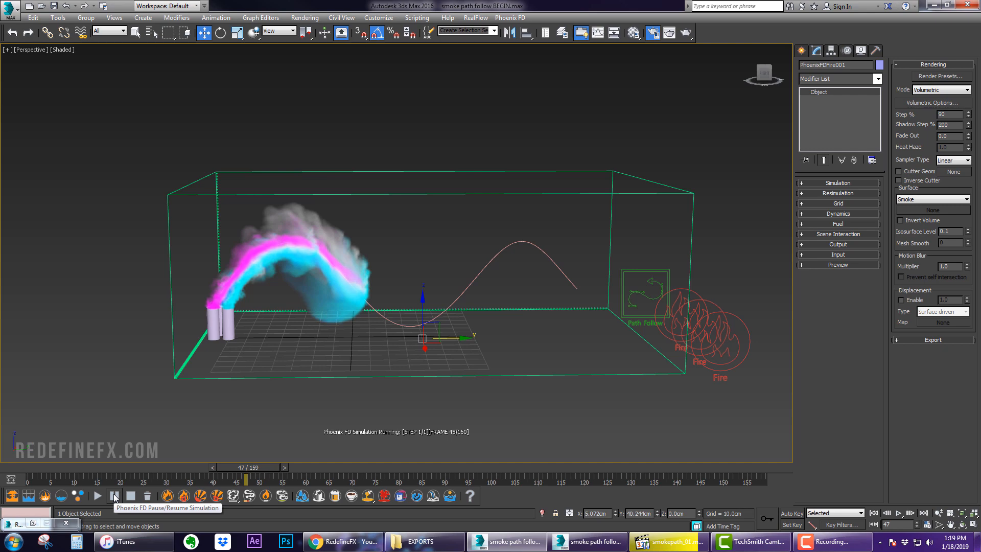
pyautogui.click(97, 496)
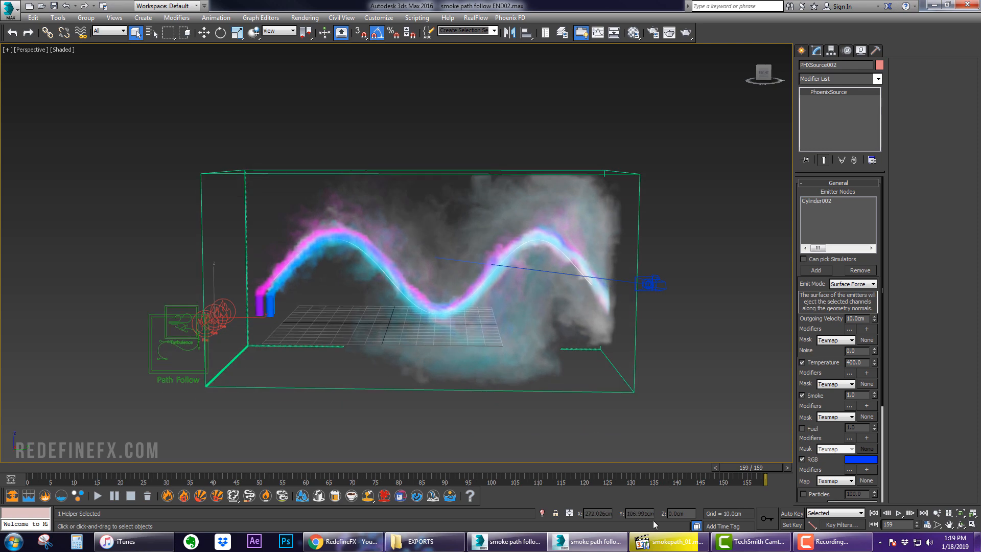
# Play smokepath_01.mov in Windows Media Player, then return to 3ds Max
pyautogui.click(666, 542)
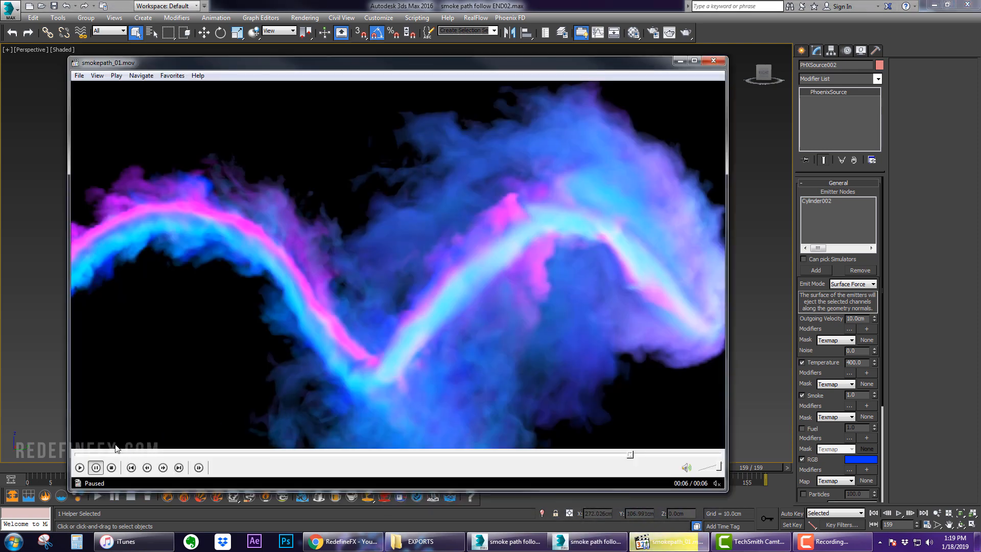
pyautogui.click(80, 467)
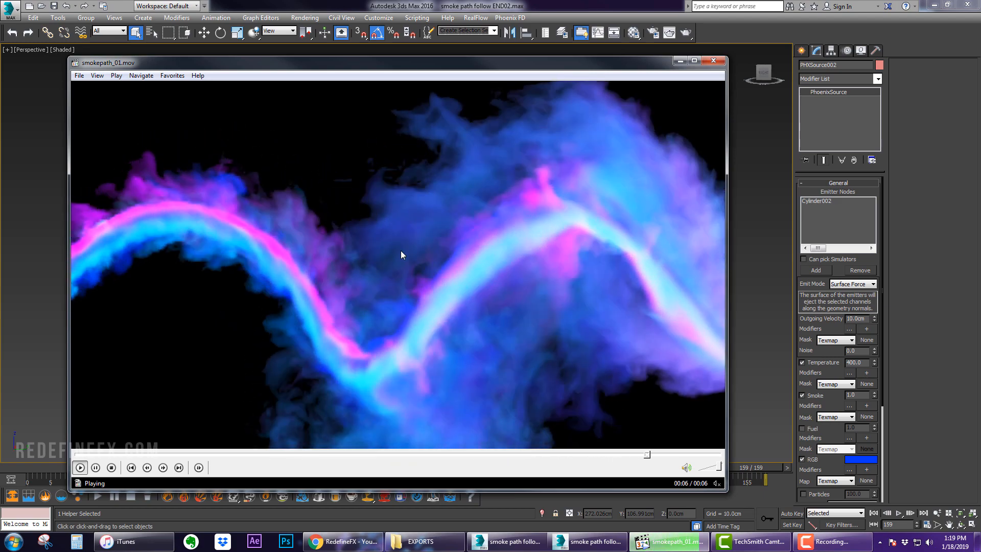
pyautogui.click(713, 60)
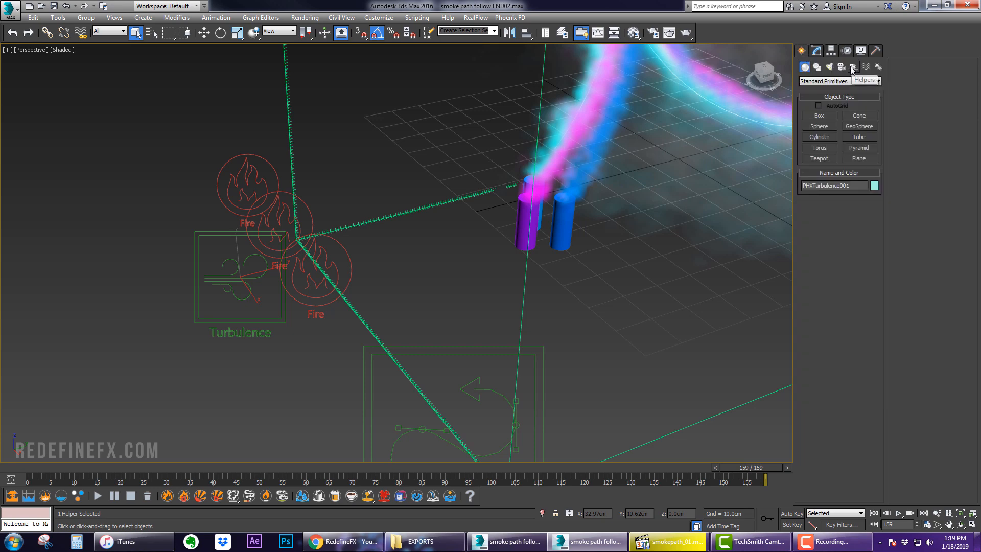
# Select PHXTurbulence001 from the PhoenixFD helpers and view its Strength in the Modify panel
pyautogui.click(852, 67)
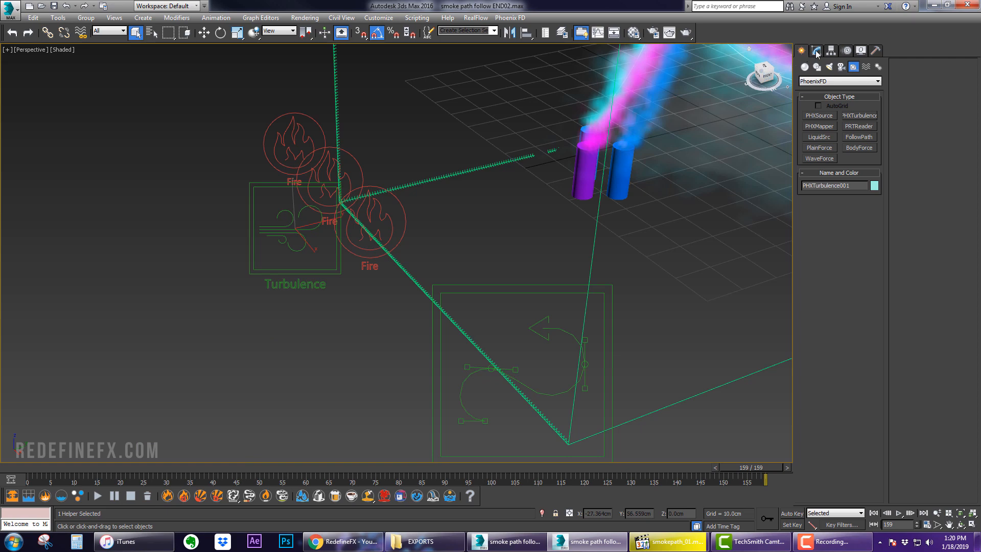
pyautogui.click(816, 50)
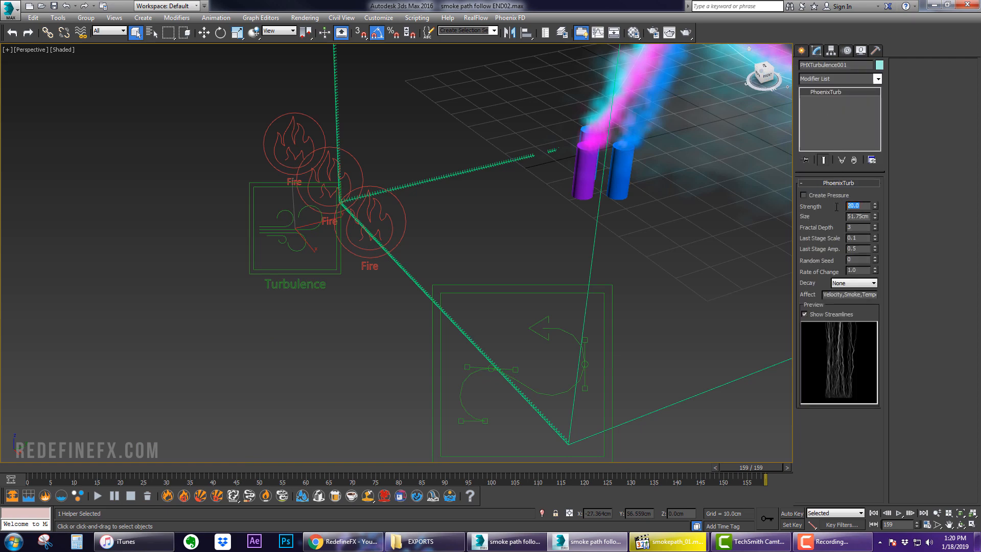
pyautogui.click(858, 217)
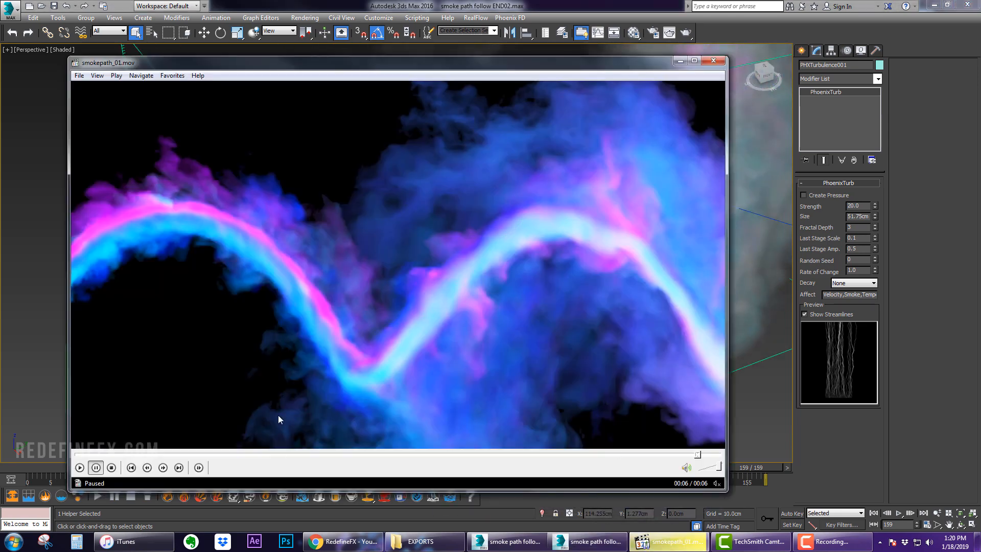
# Replay smokepath_01.mov with a brief pause, then switch to the browser
pyautogui.click(80, 468)
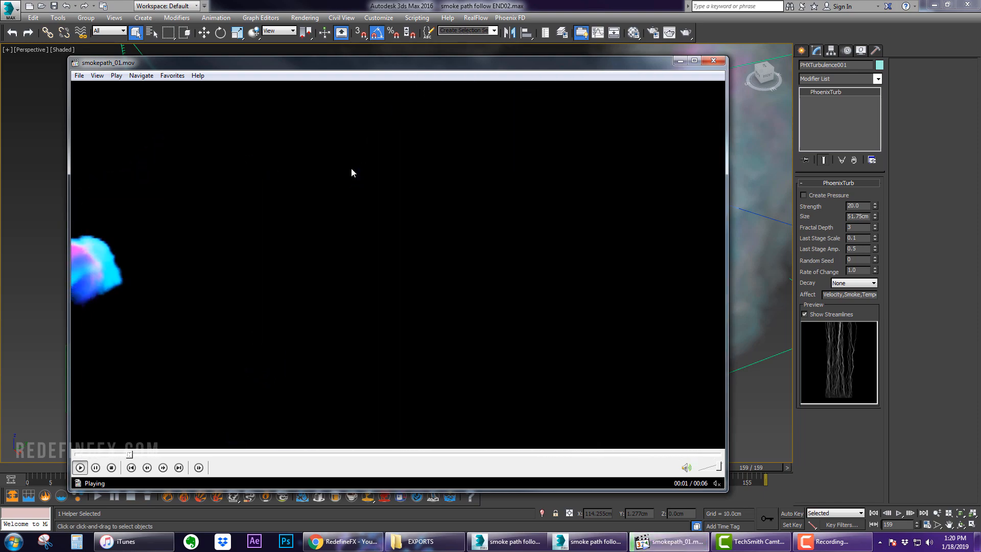
pyautogui.click(95, 468)
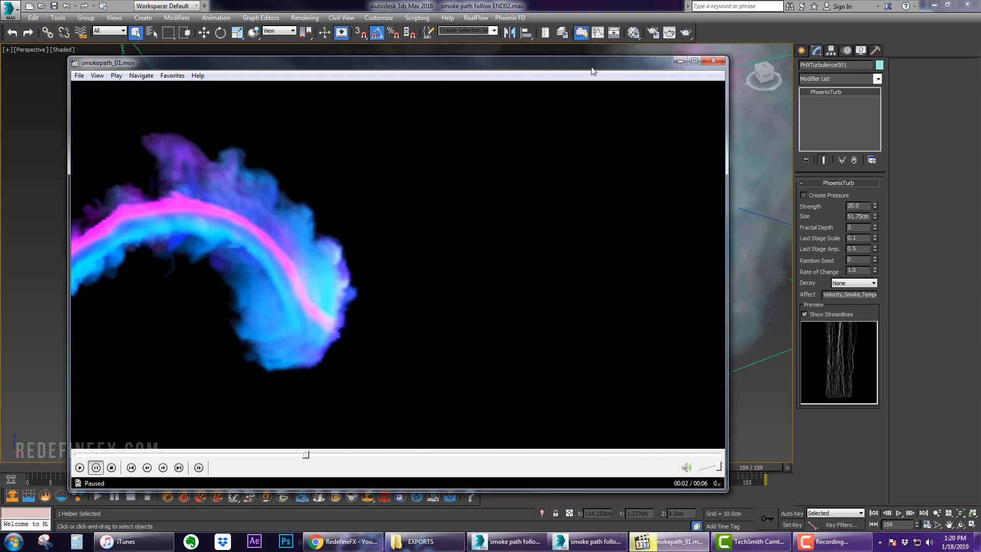
pyautogui.click(80, 468)
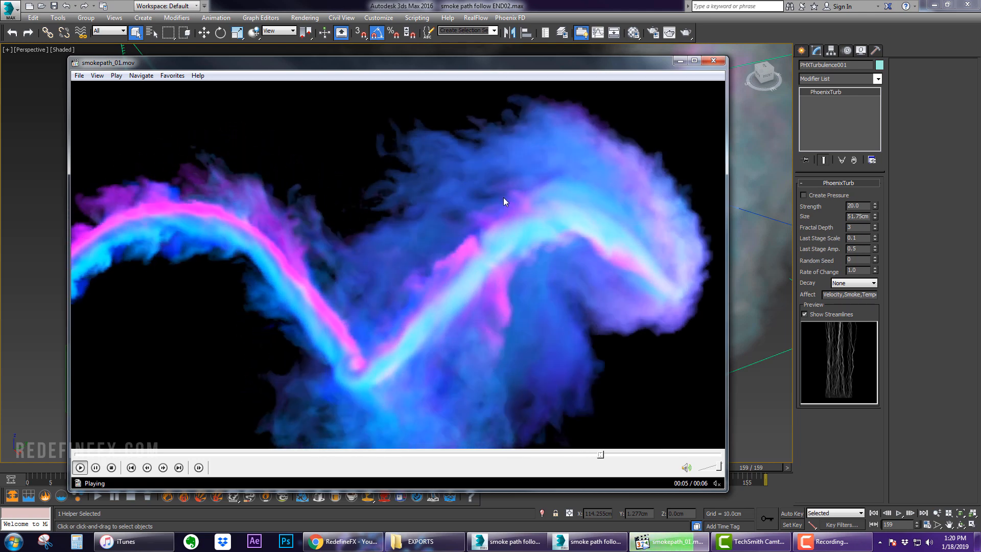
pyautogui.click(343, 542)
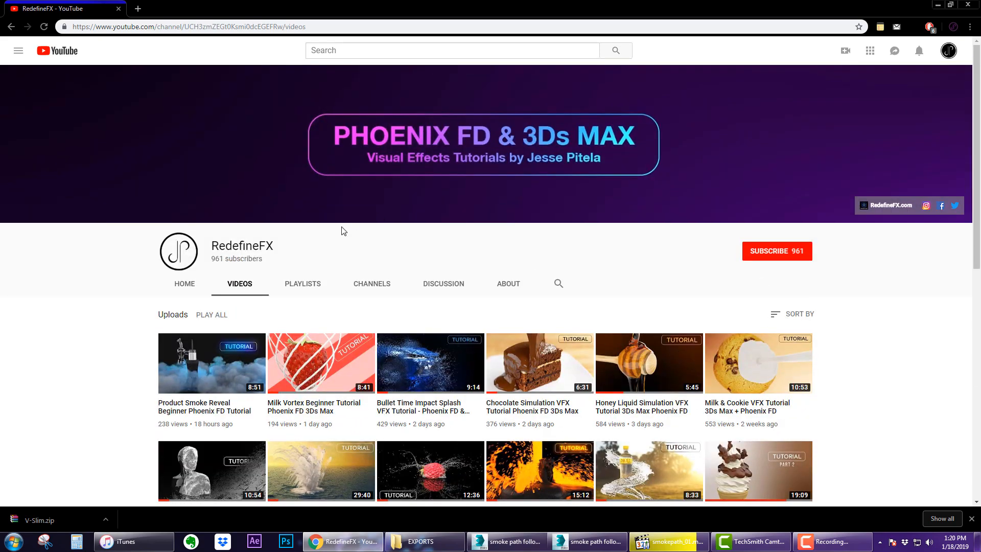
# Scroll RedefineFX's YouTube uploads, then minimize Chrome to show the render
pyautogui.scroll(-3)
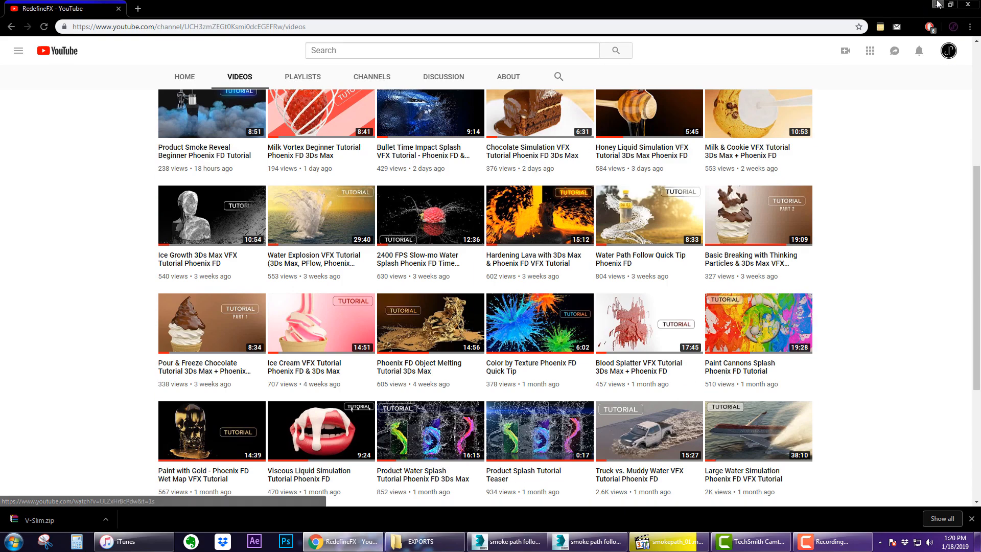
pyautogui.click(666, 541)
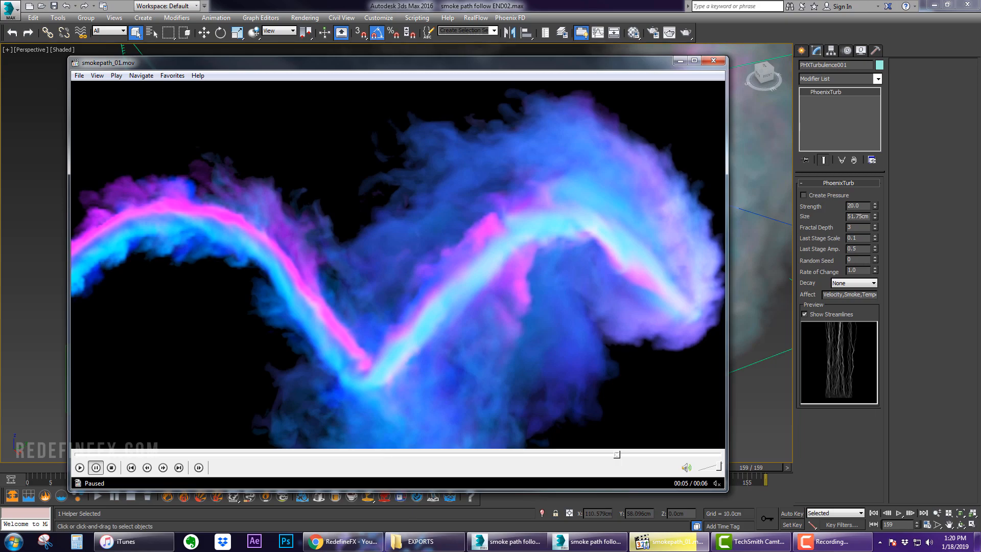